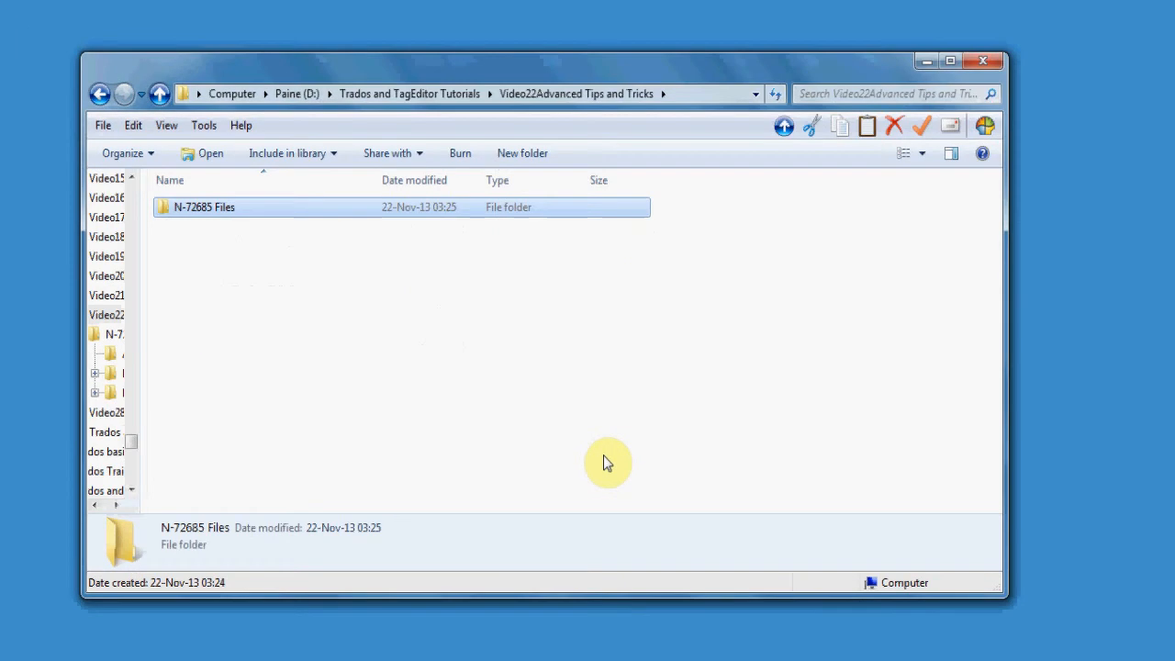
{"action": "mouse_move", "coordinate": [541, 407]}
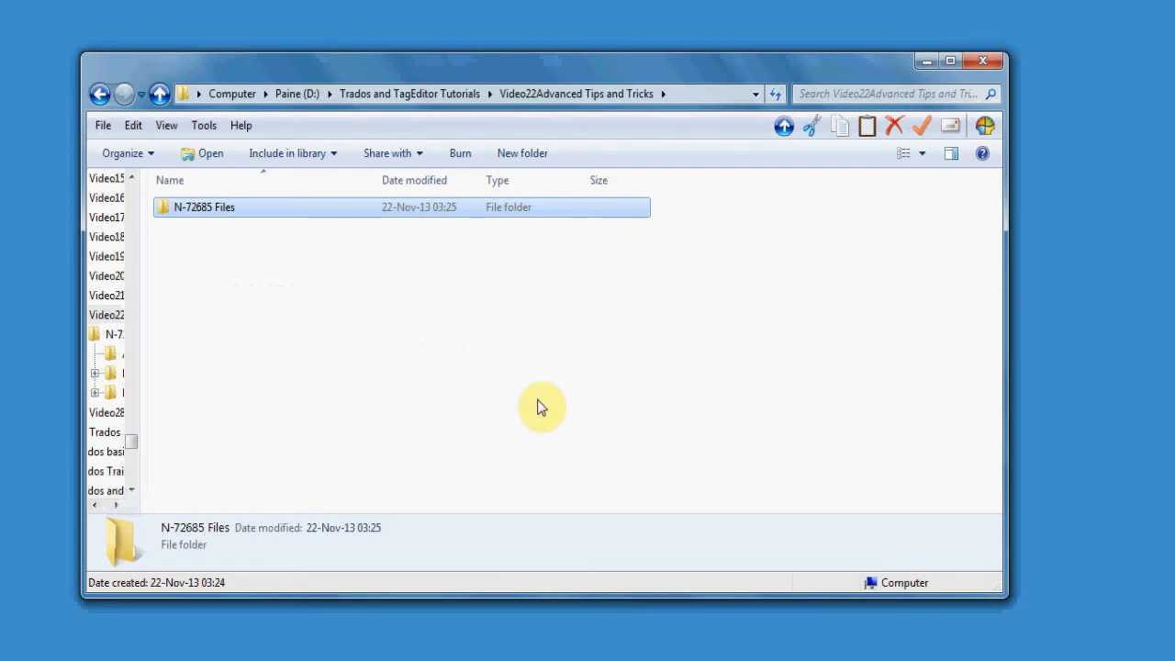
{"action": "mouse_move", "coordinate": [477, 393]}
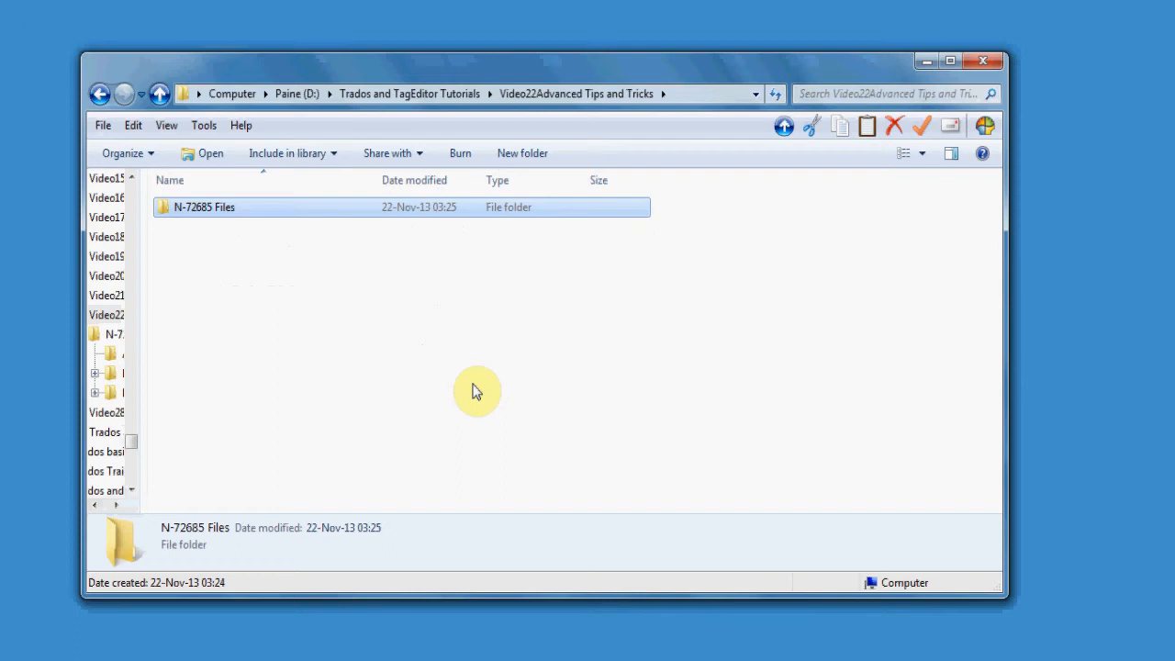
{"action": "mouse_move", "coordinate": [407, 377]}
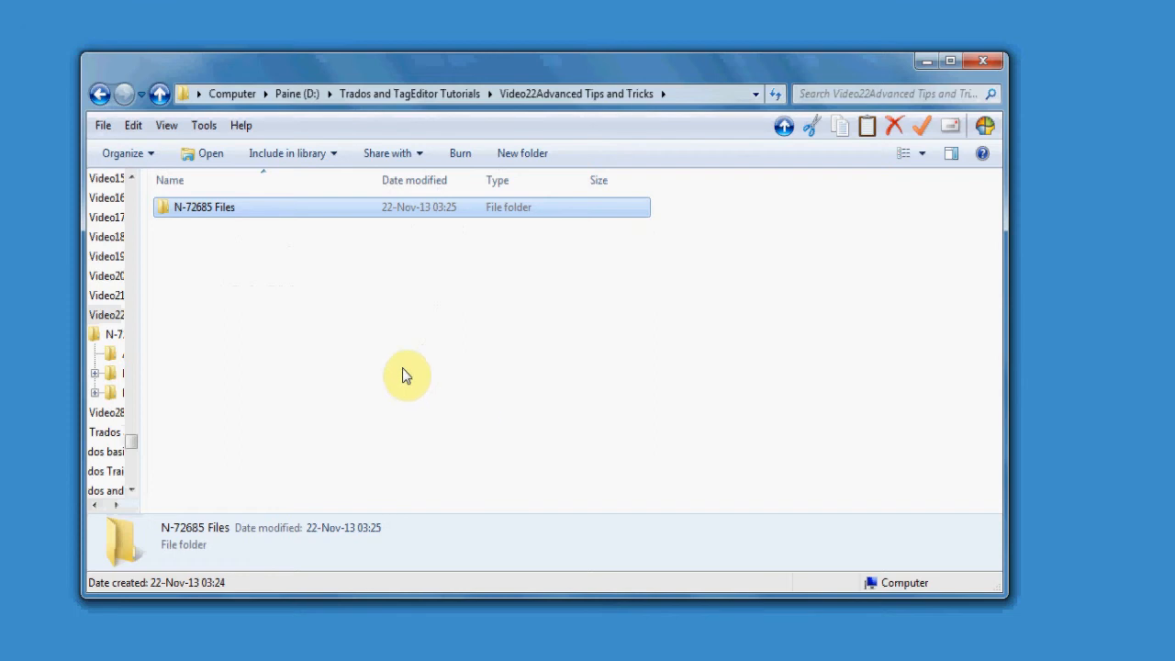
{"action": "mouse_move", "coordinate": [183, 237]}
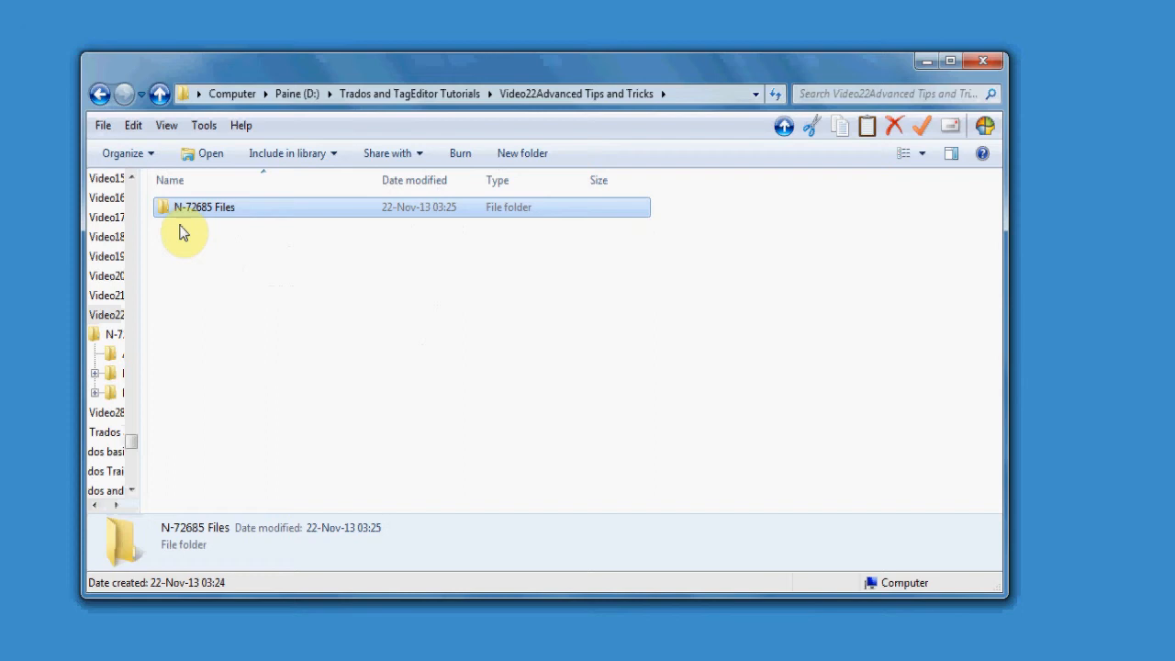
- Drill into N-72685 Files > Danish Translated > N-72685_DA > N-72685_DA > TM to see the Synology_Dan memory files
{"action": "double_click", "coordinate": [203, 206]}
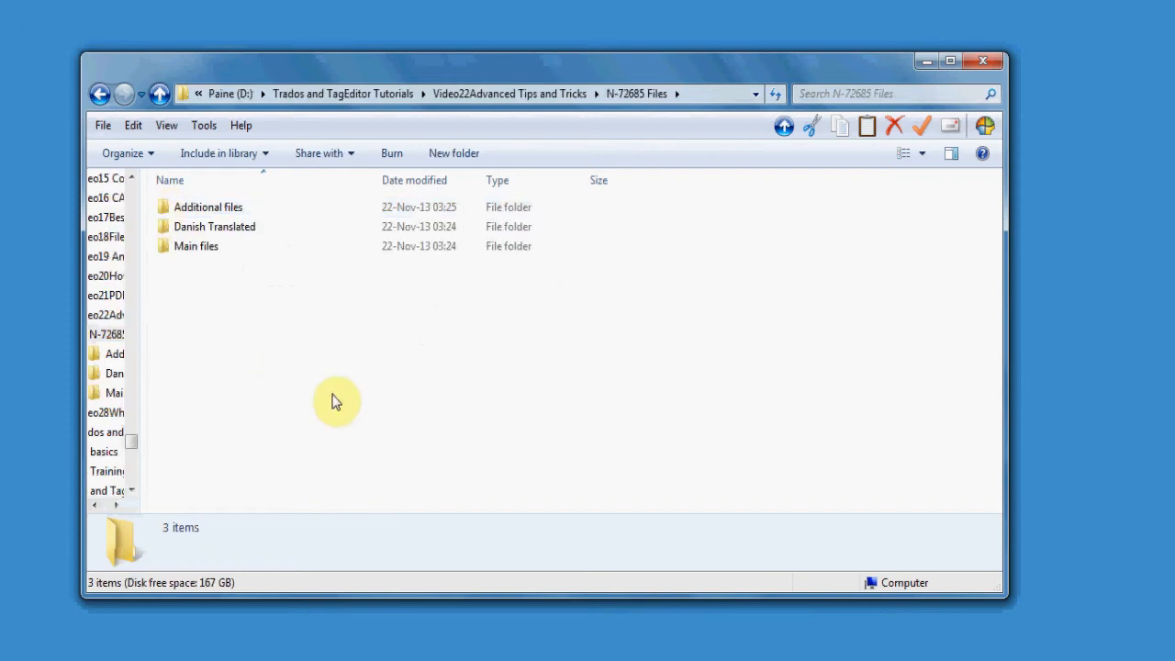
{"action": "mouse_move", "coordinate": [345, 363]}
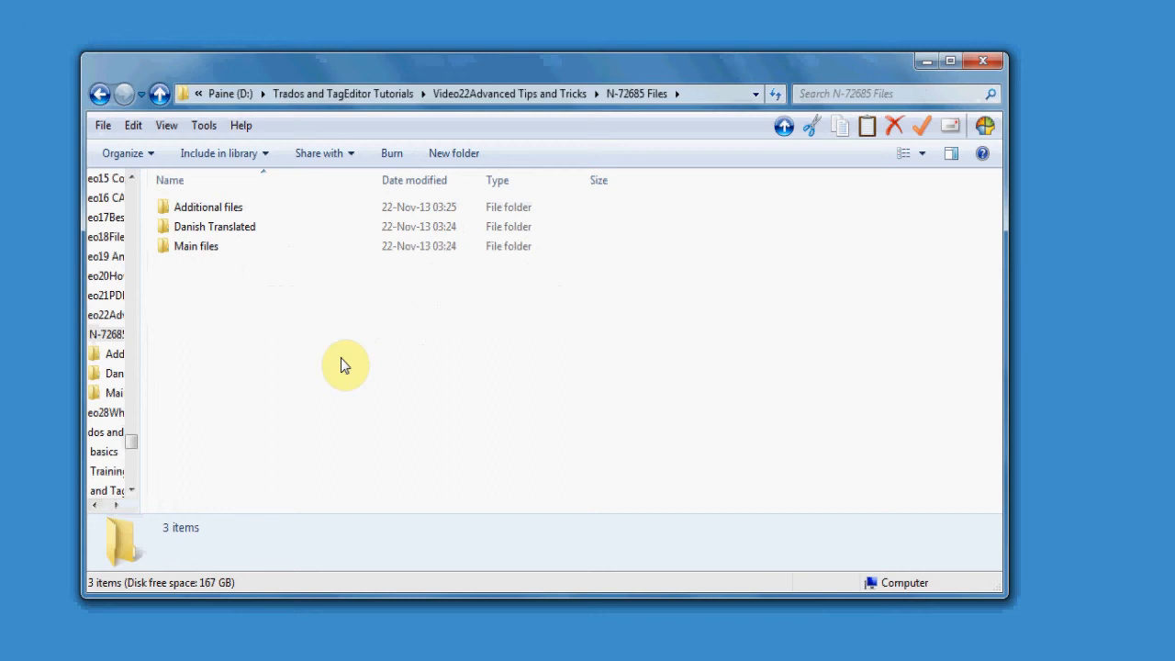
{"action": "double_click", "coordinate": [212, 226]}
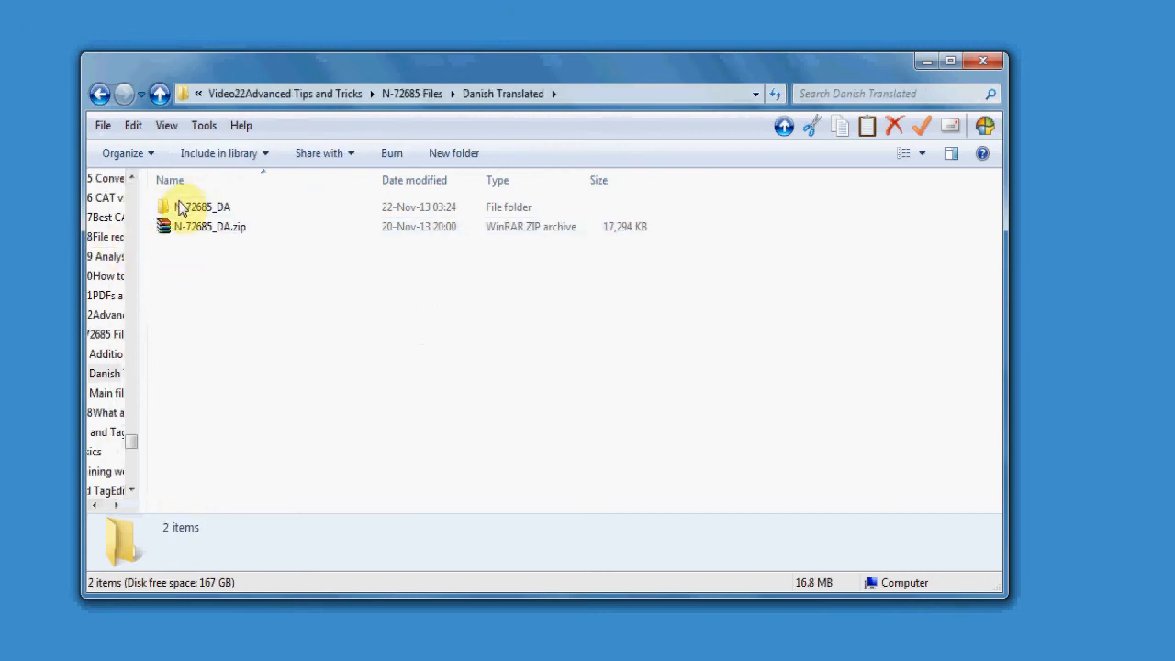
{"action": "double_click", "coordinate": [204, 205]}
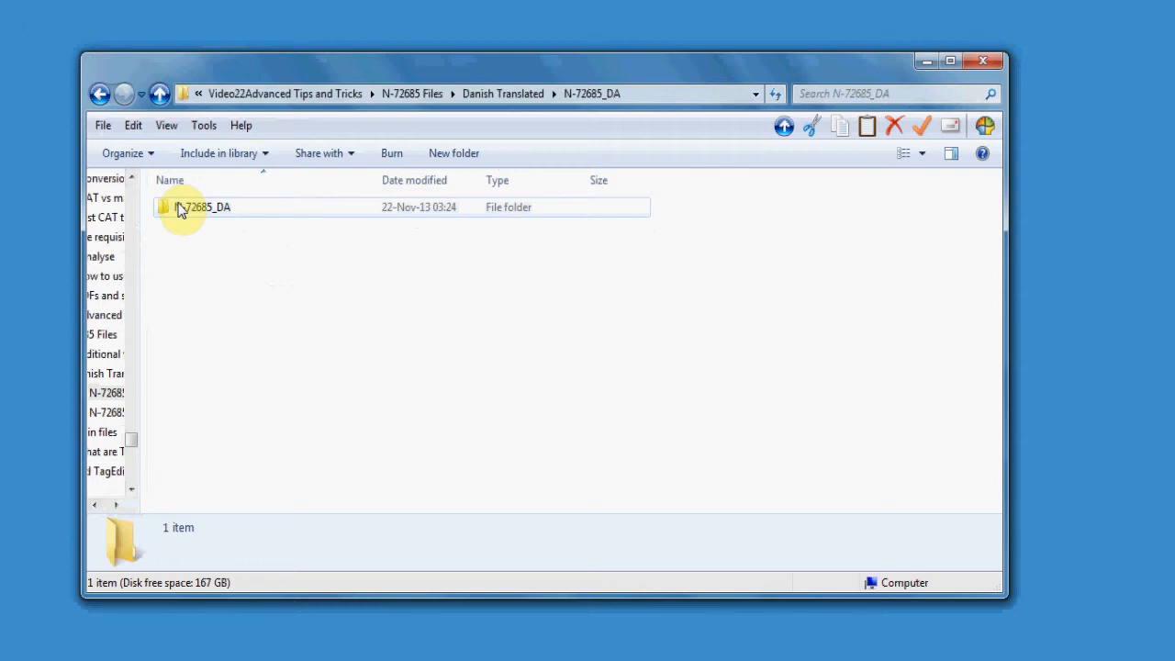
{"action": "double_click", "coordinate": [204, 205]}
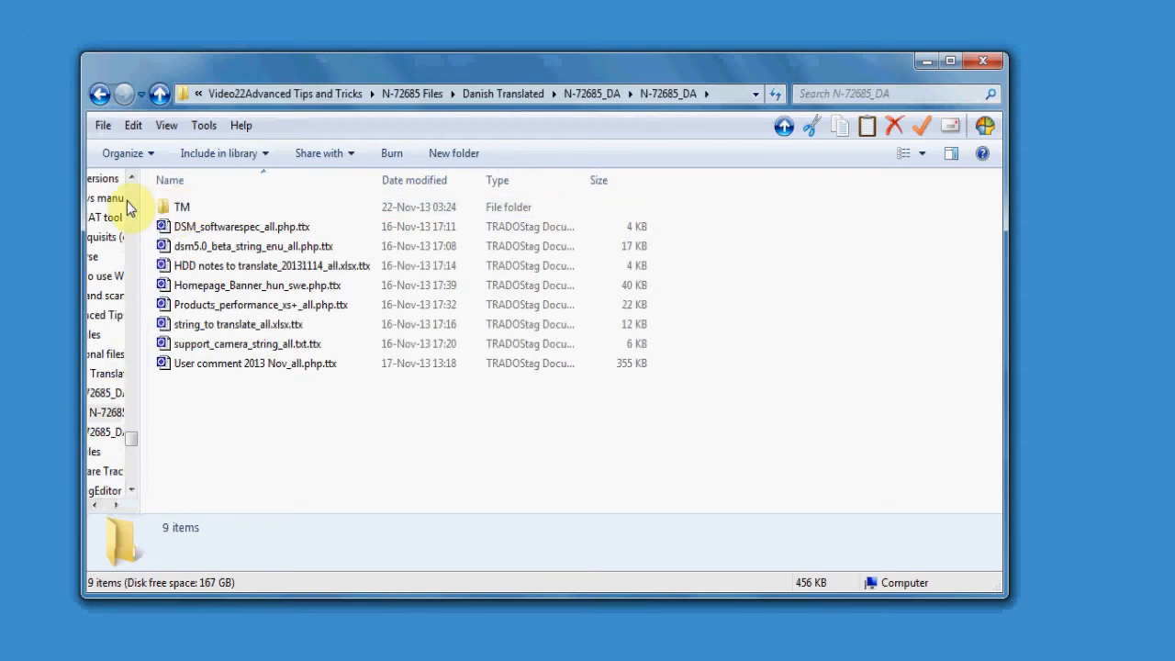
{"action": "double_click", "coordinate": [181, 206]}
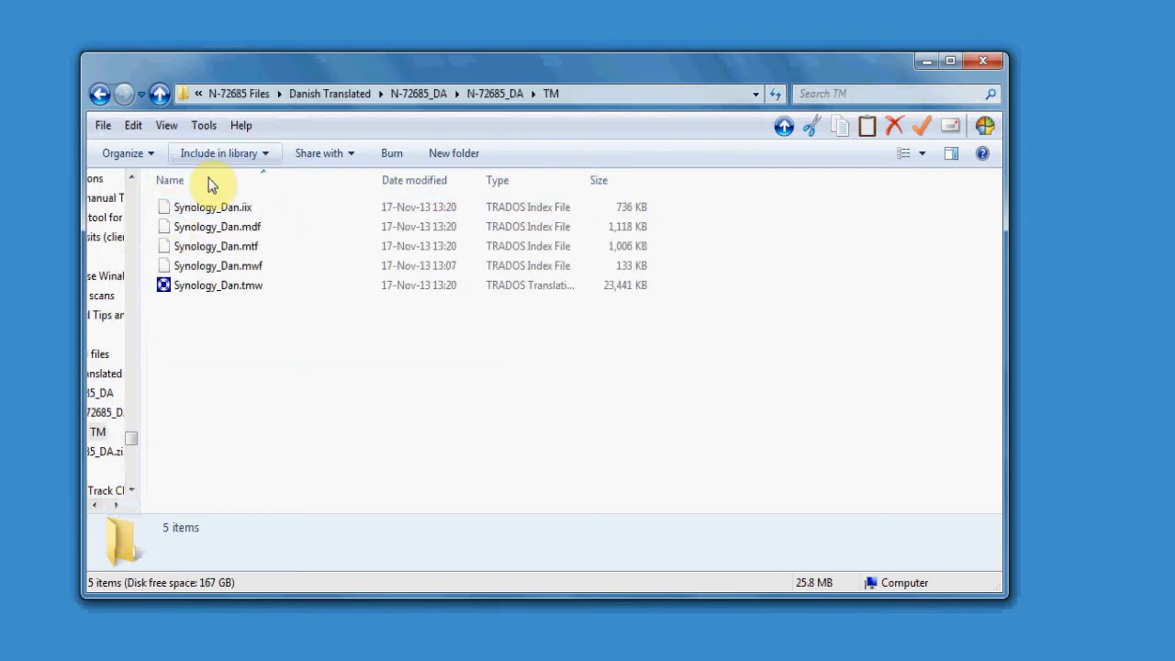
{"action": "mouse_move", "coordinate": [229, 312]}
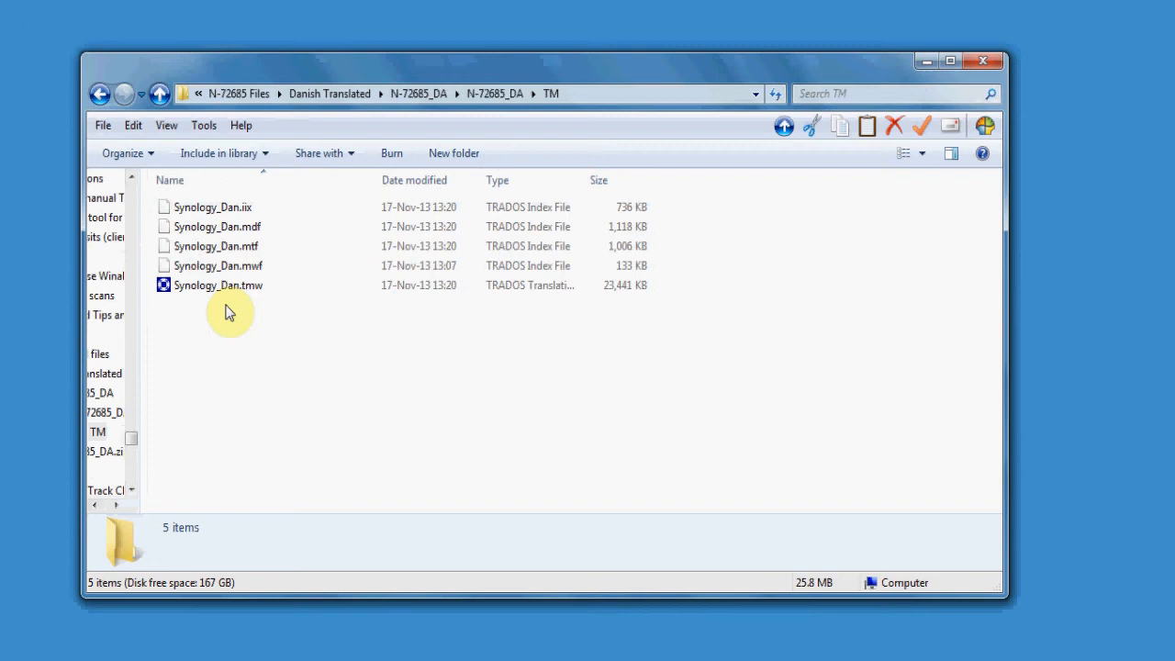
{"action": "mouse_move", "coordinate": [237, 315]}
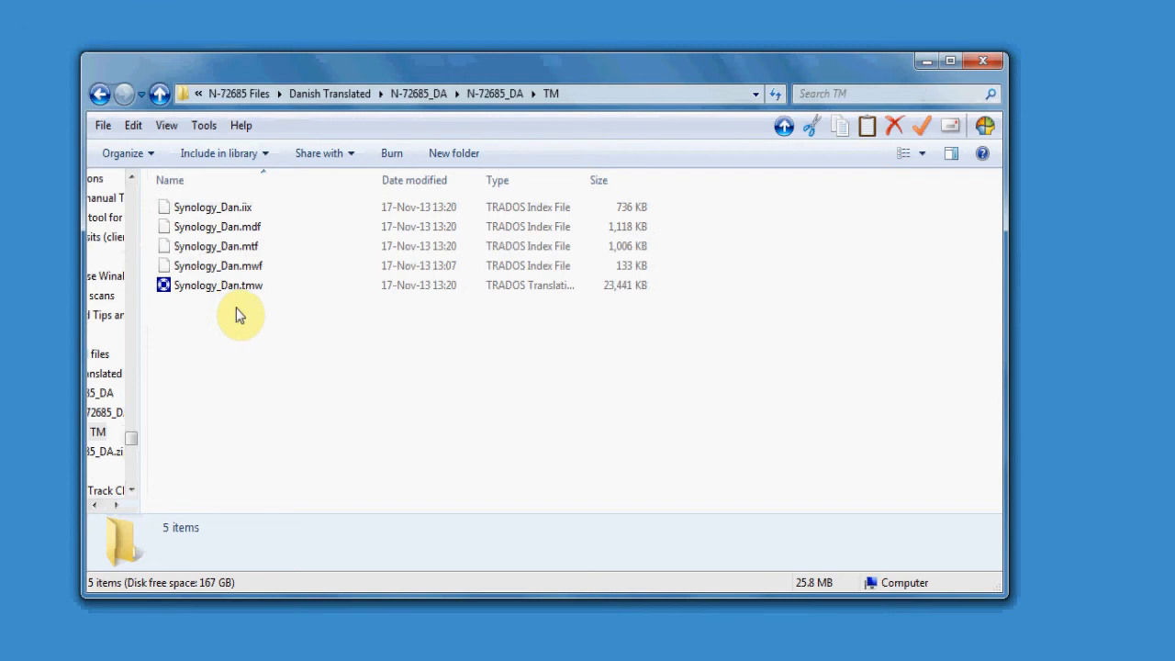
{"action": "mouse_move", "coordinate": [245, 327]}
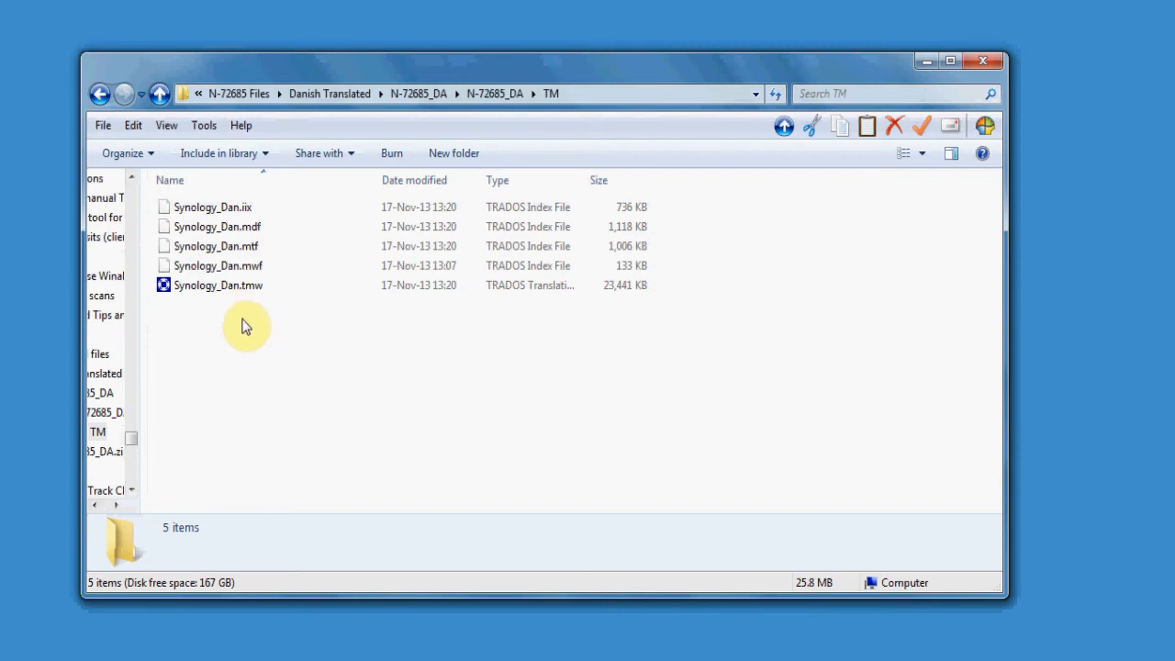
{"action": "mouse_move", "coordinate": [260, 338]}
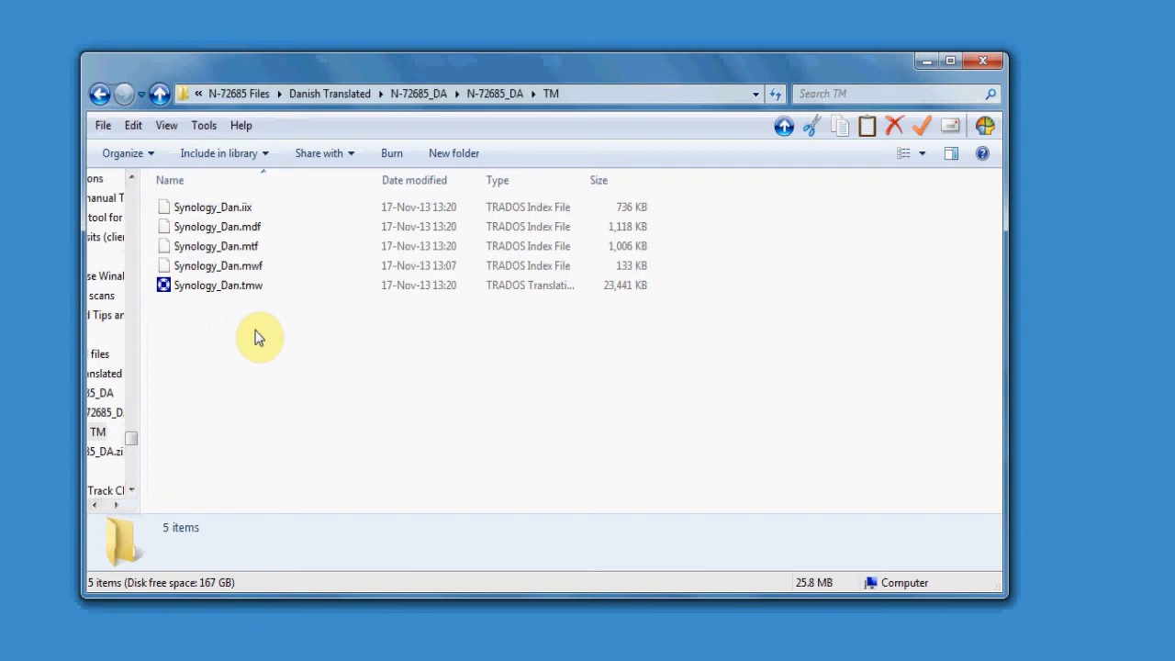
- Show the Additional files folder with Synology_Dan.txt and launch Translator's Workbench
{"action": "left_click", "coordinate": [106, 352]}
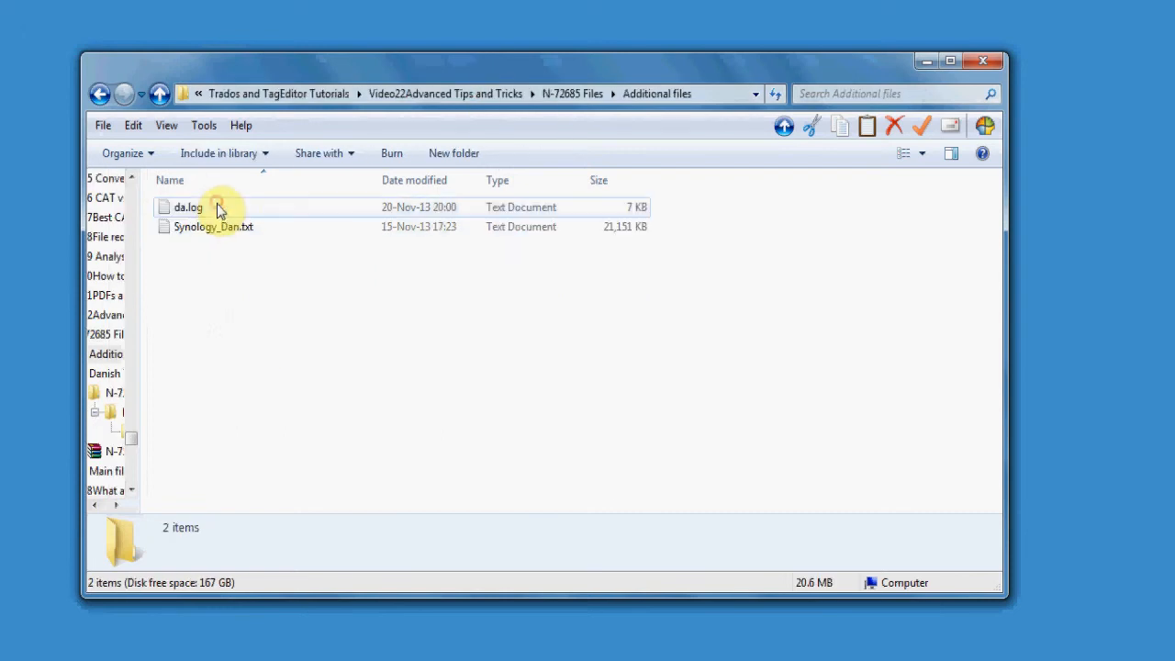
{"action": "mouse_move", "coordinate": [235, 336]}
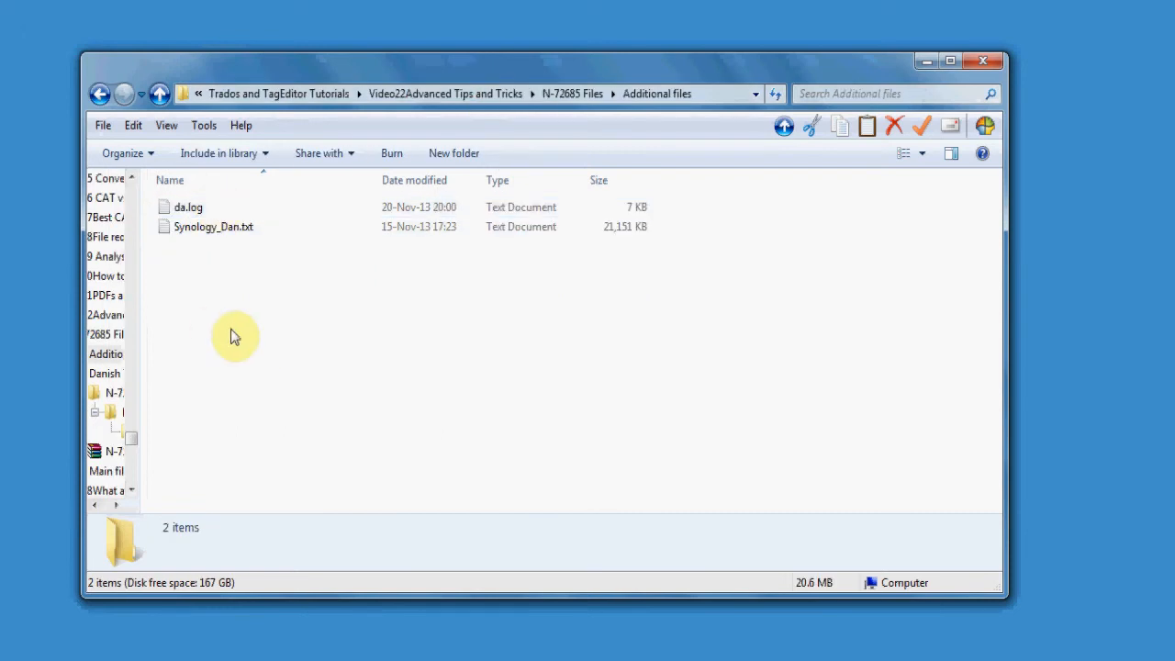
{"action": "left_click", "coordinate": [212, 228]}
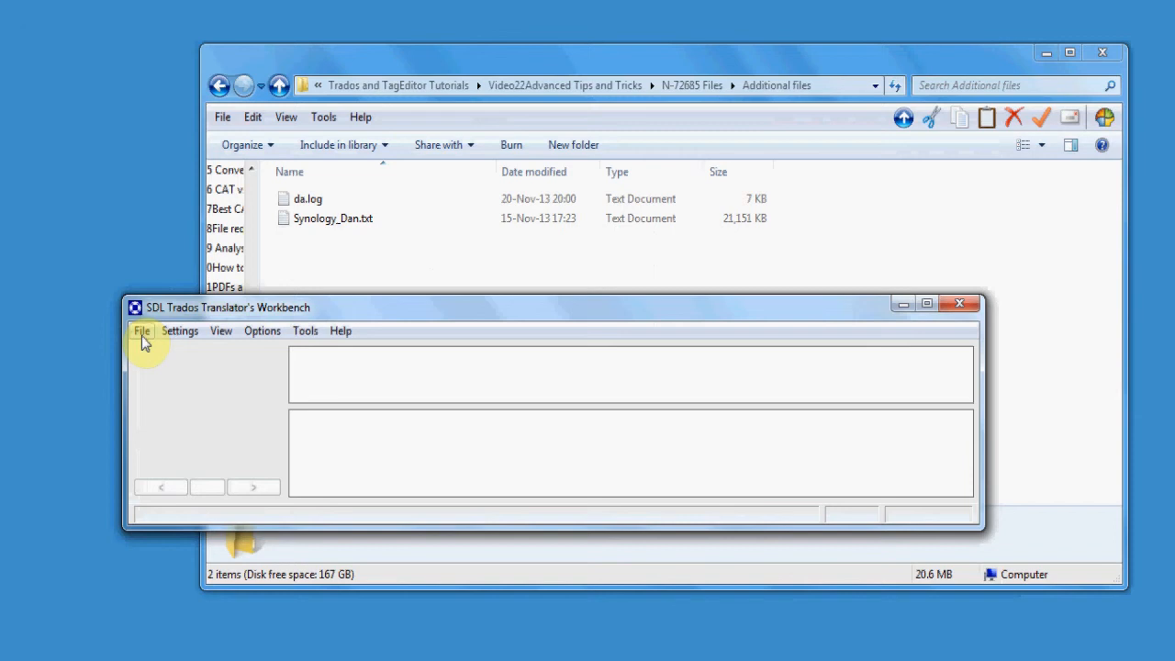
- Start a new translation memory with English (United States) source and Danish target via File > New
{"action": "left_click", "coordinate": [141, 331]}
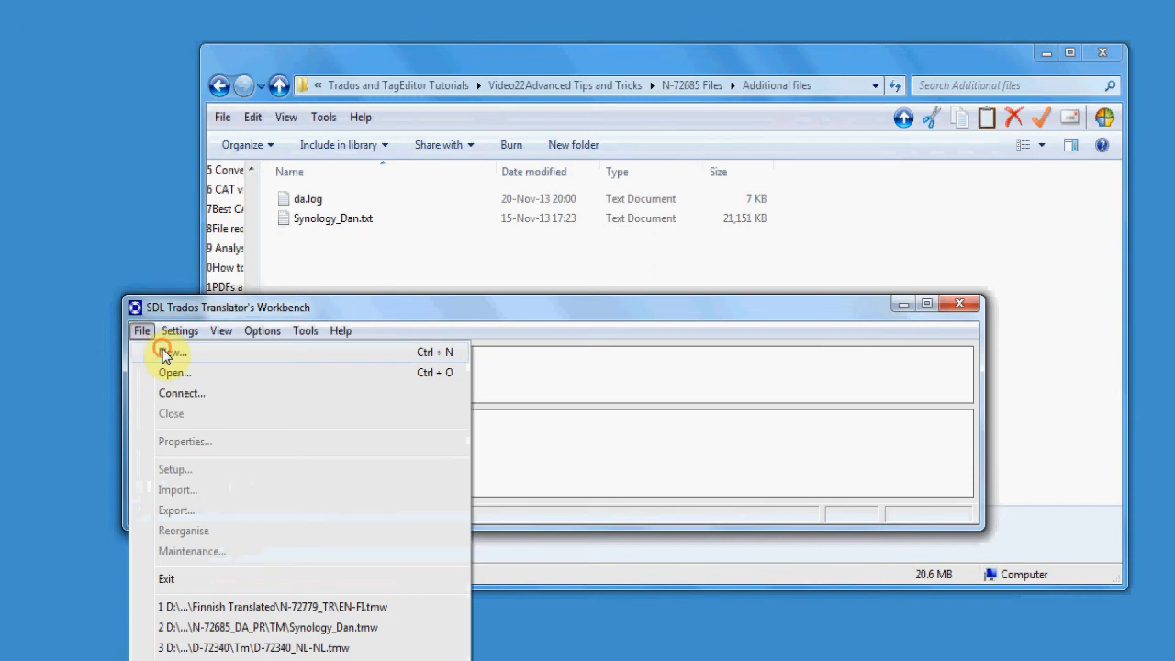
{"action": "left_click", "coordinate": [173, 353]}
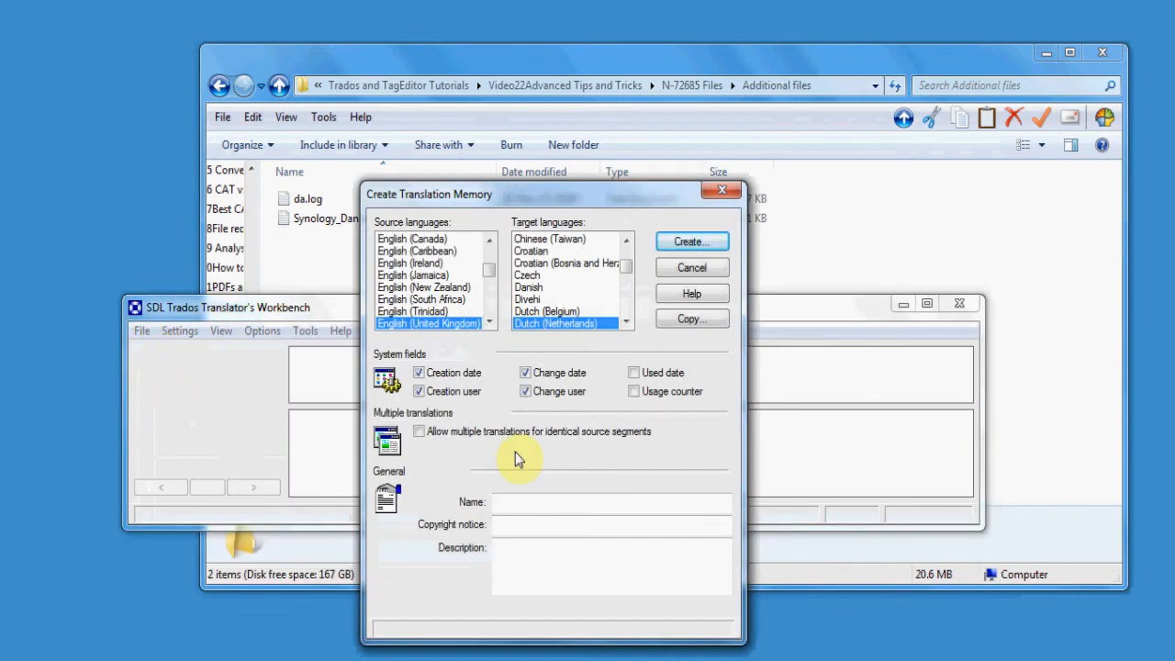
{"action": "mouse_move", "coordinate": [507, 358]}
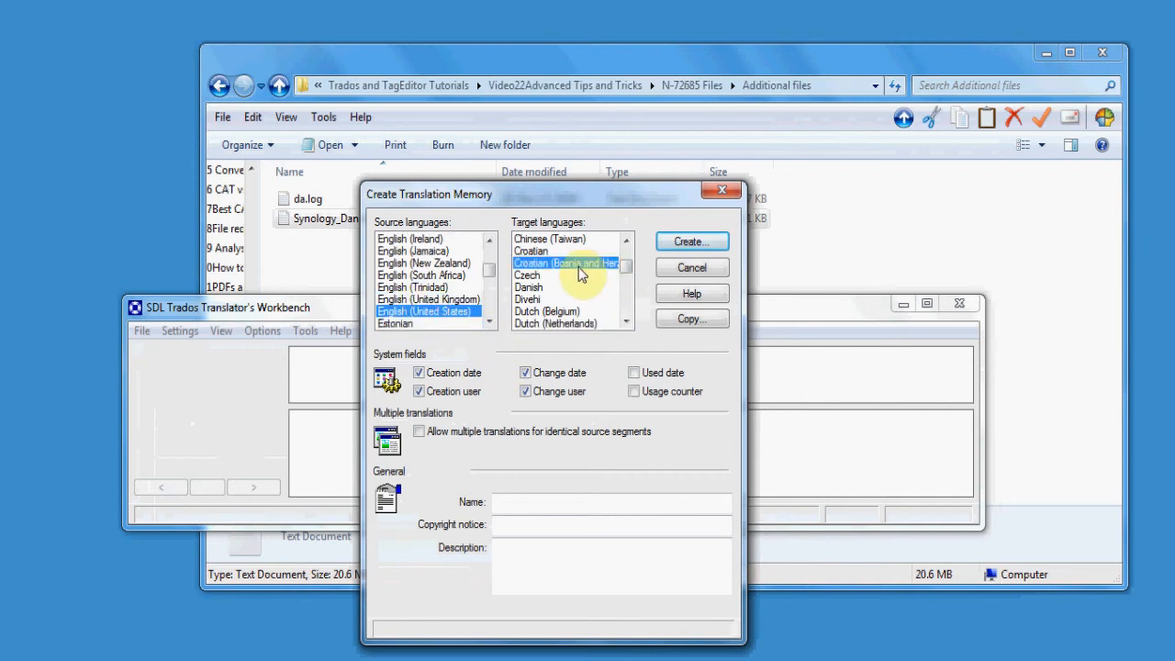
{"action": "left_click", "coordinate": [530, 287]}
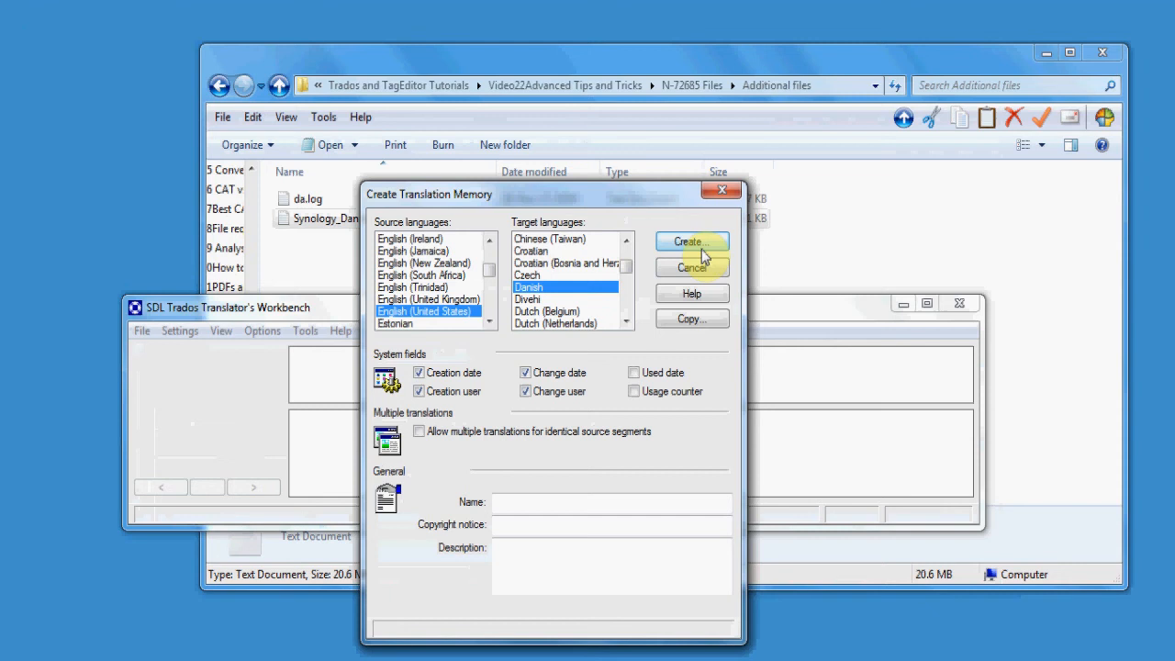
{"action": "left_click", "coordinate": [690, 242]}
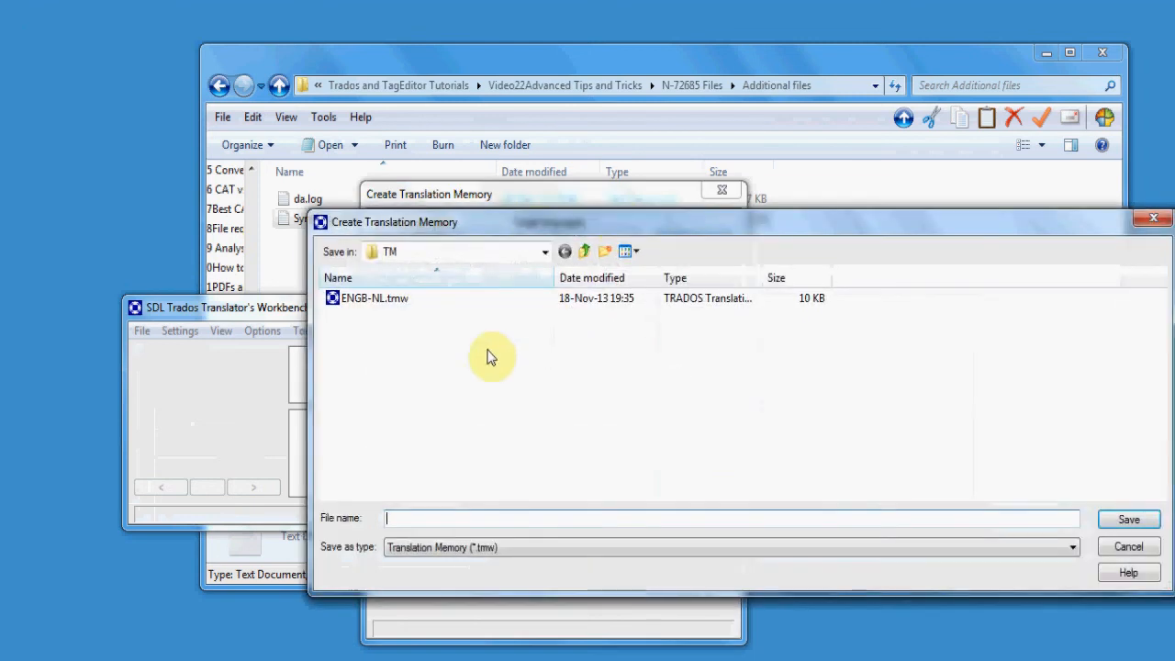
{"action": "mouse_move", "coordinate": [580, 240]}
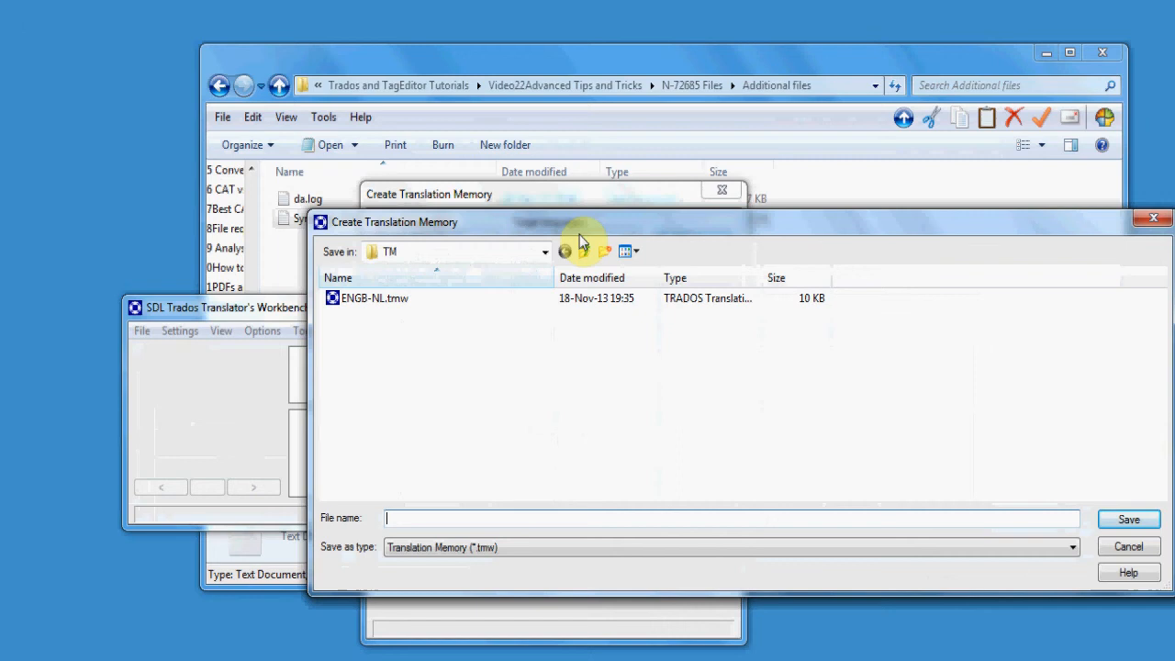
{"action": "mouse_move", "coordinate": [587, 250]}
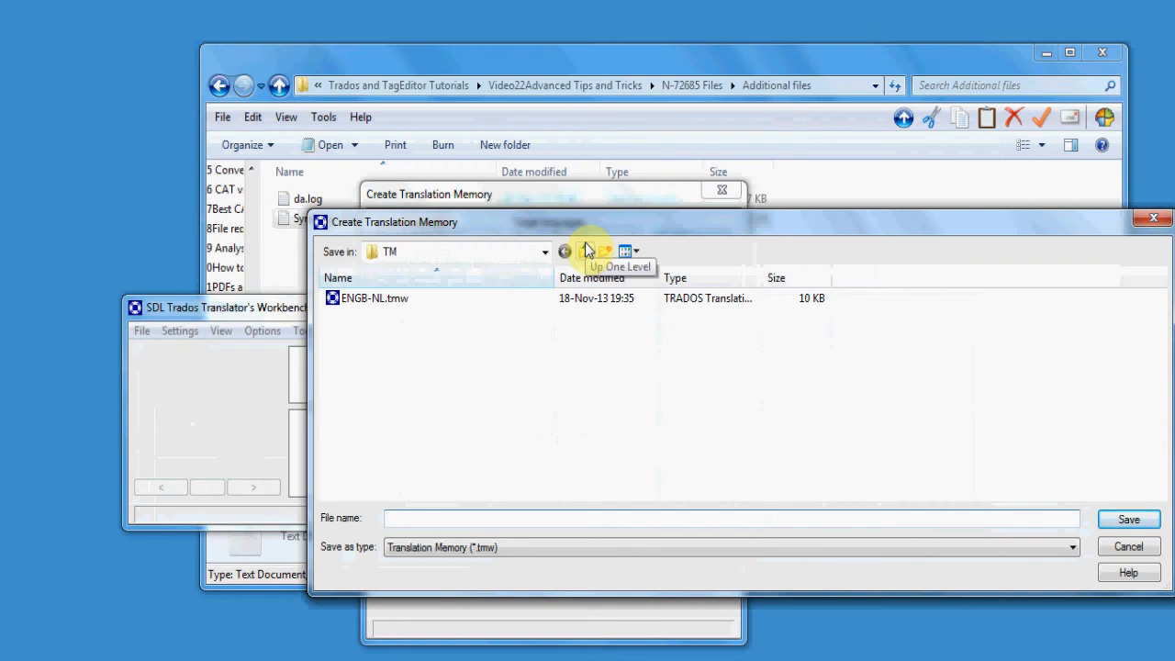
- Make a new TM folder under N-72685 Files and save the memory there as Synology_Dan
{"action": "left_click", "coordinate": [584, 252]}
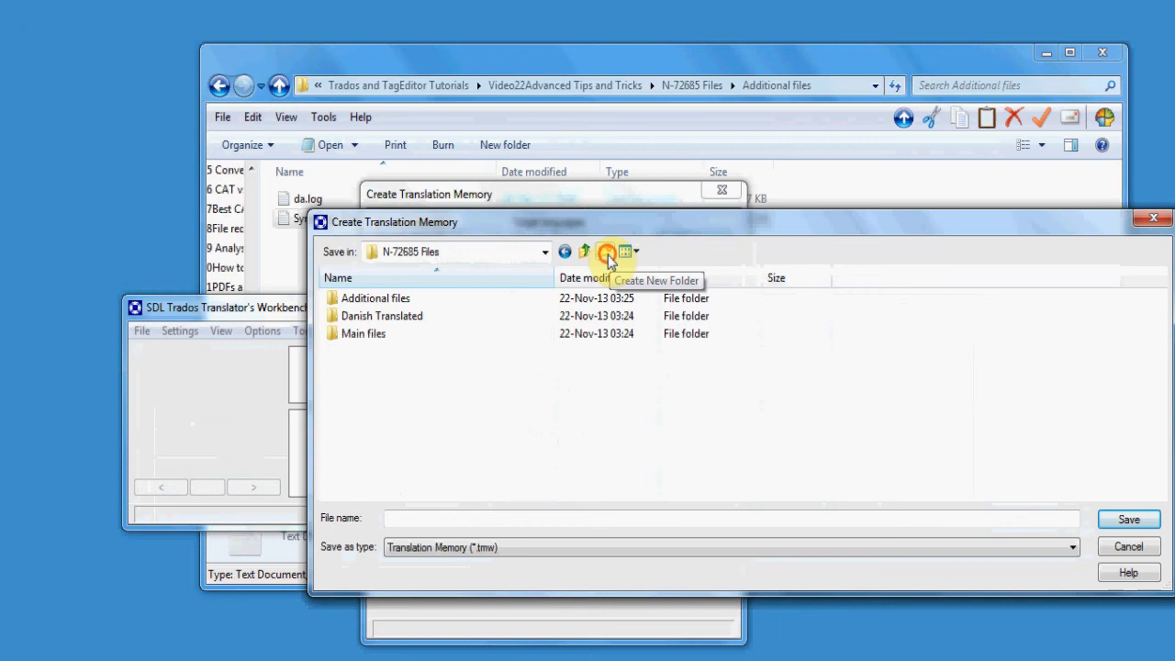
{"action": "left_click", "coordinate": [605, 251]}
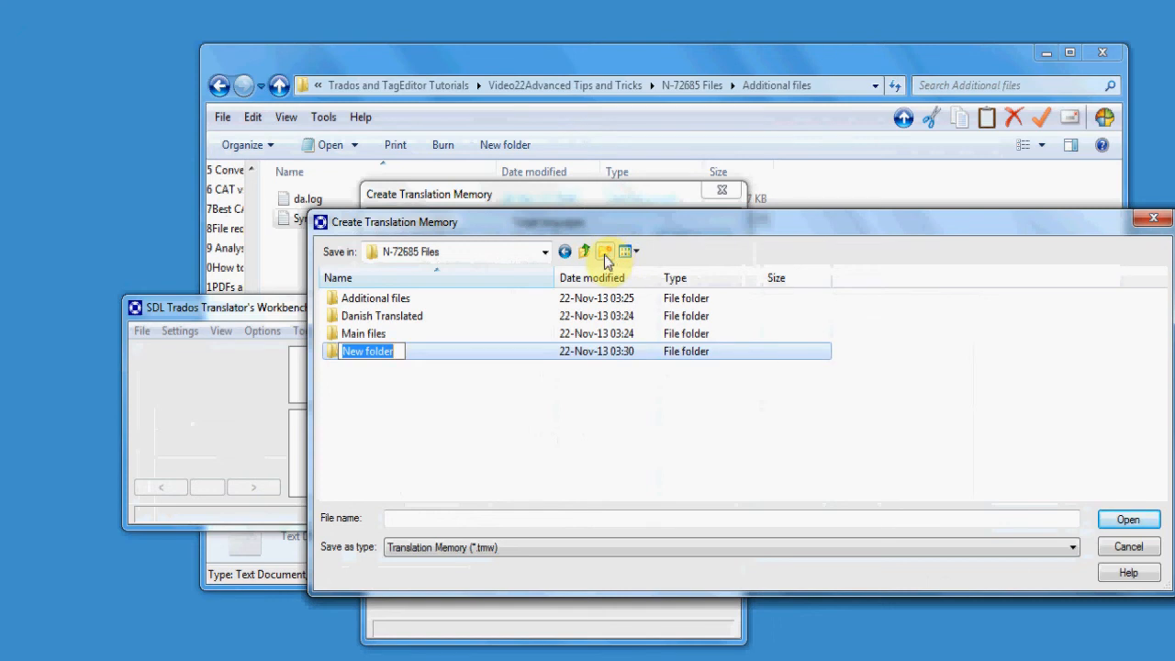
{"action": "type", "text": "TM"}
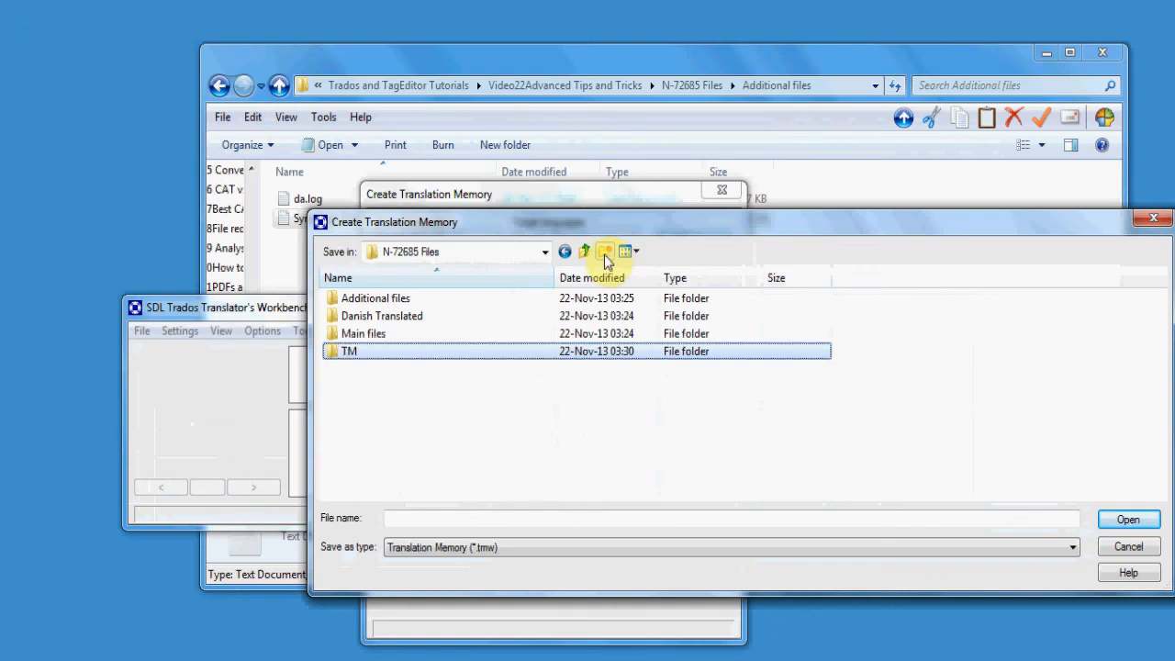
{"action": "double_click", "coordinate": [348, 350]}
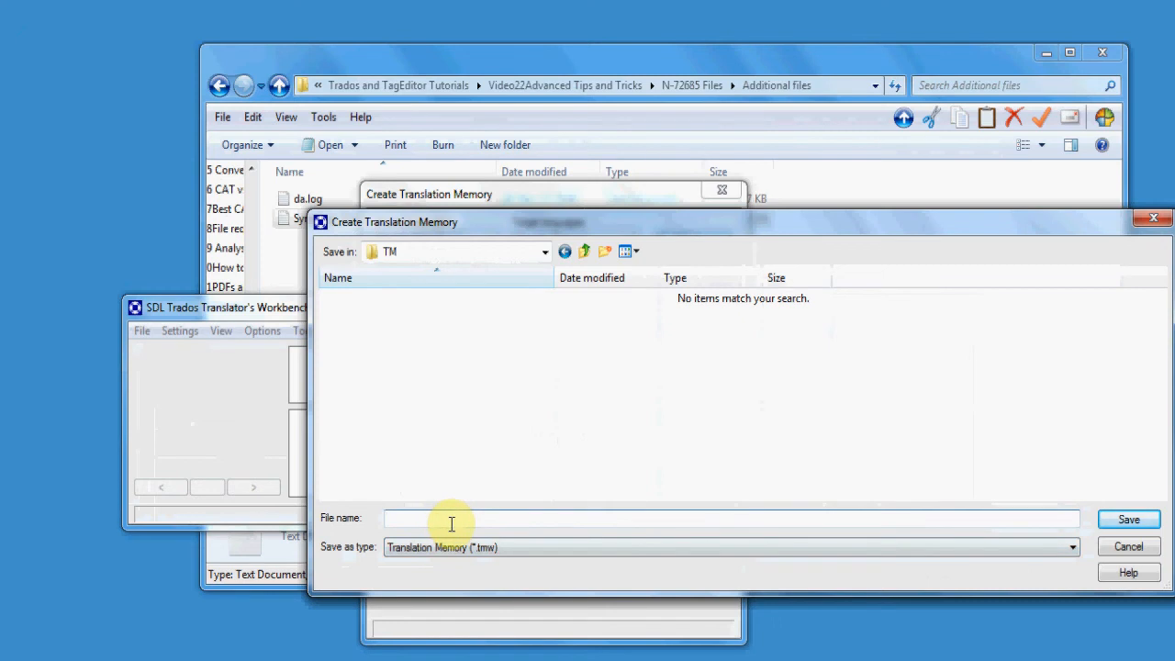
{"action": "type", "text": "Synology_Dan"}
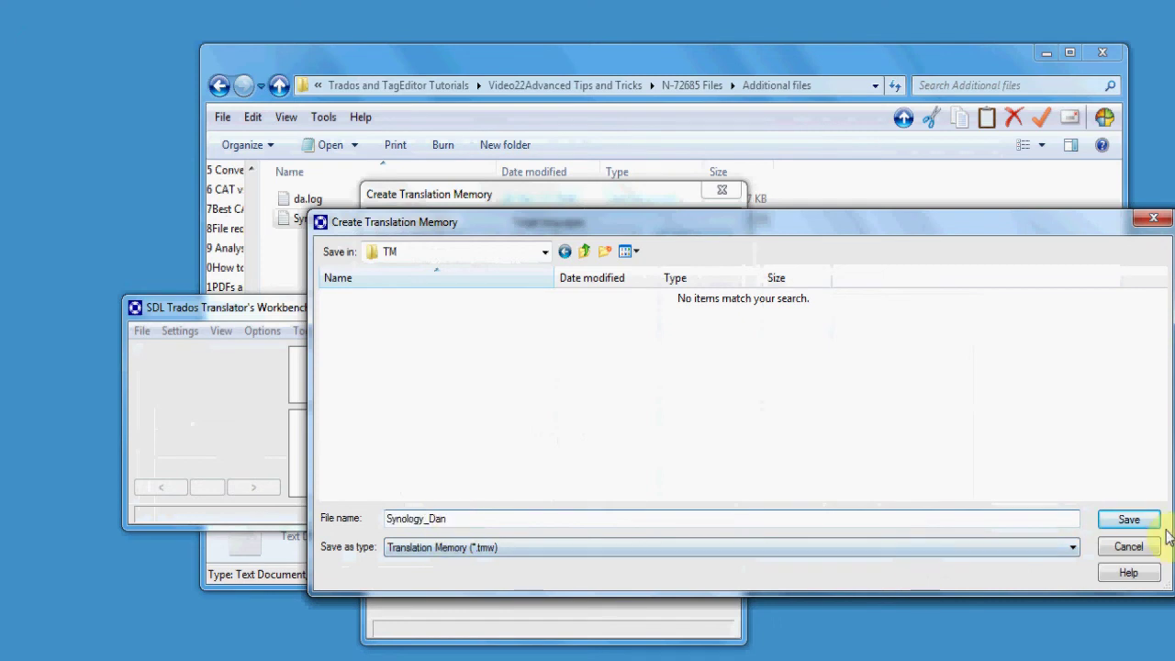
{"action": "left_click", "coordinate": [1127, 518]}
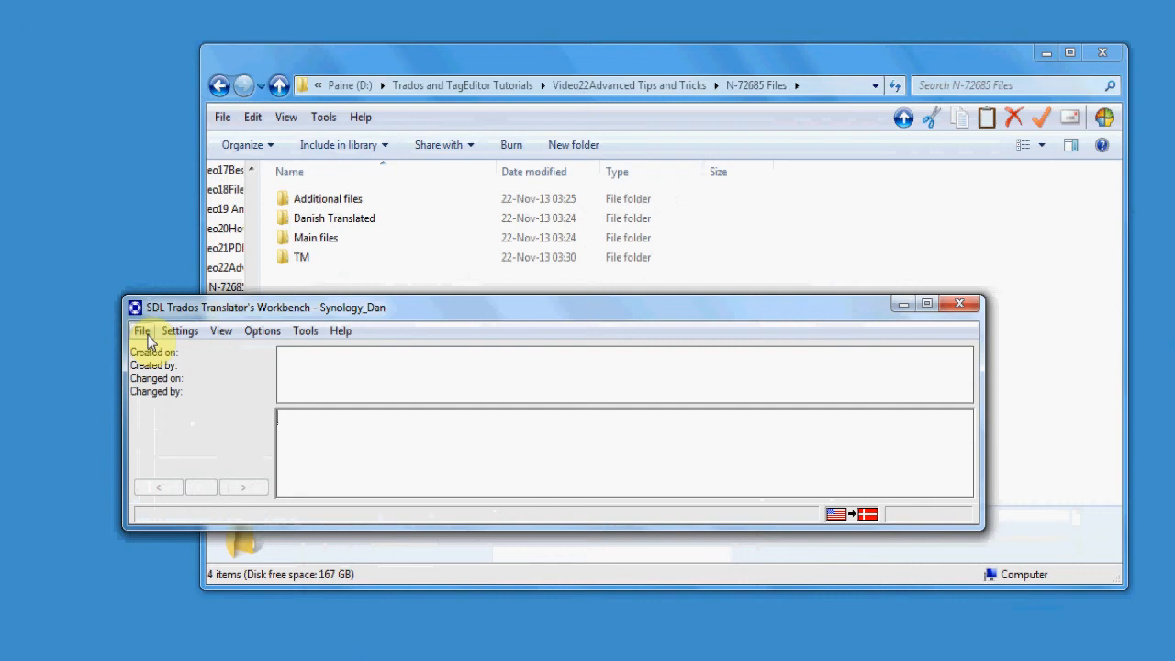
- Import Synology_Dan.txt with Large import file and Overwrite, processing all 4150 units
{"action": "left_click", "coordinate": [142, 331]}
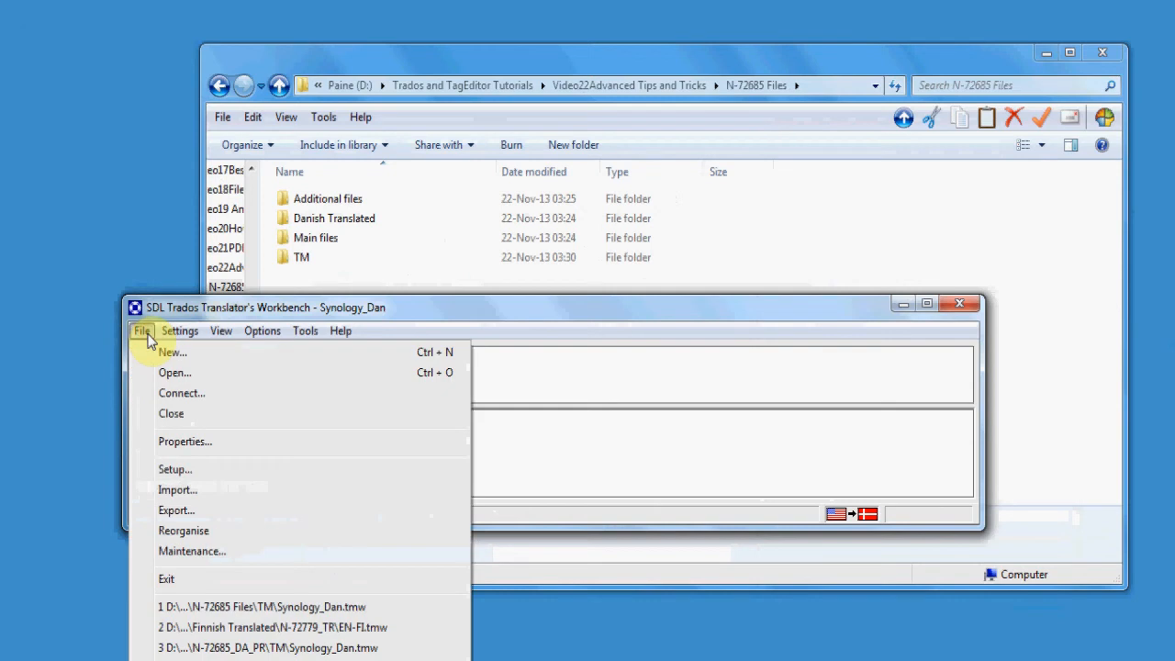
{"action": "mouse_move", "coordinate": [183, 488]}
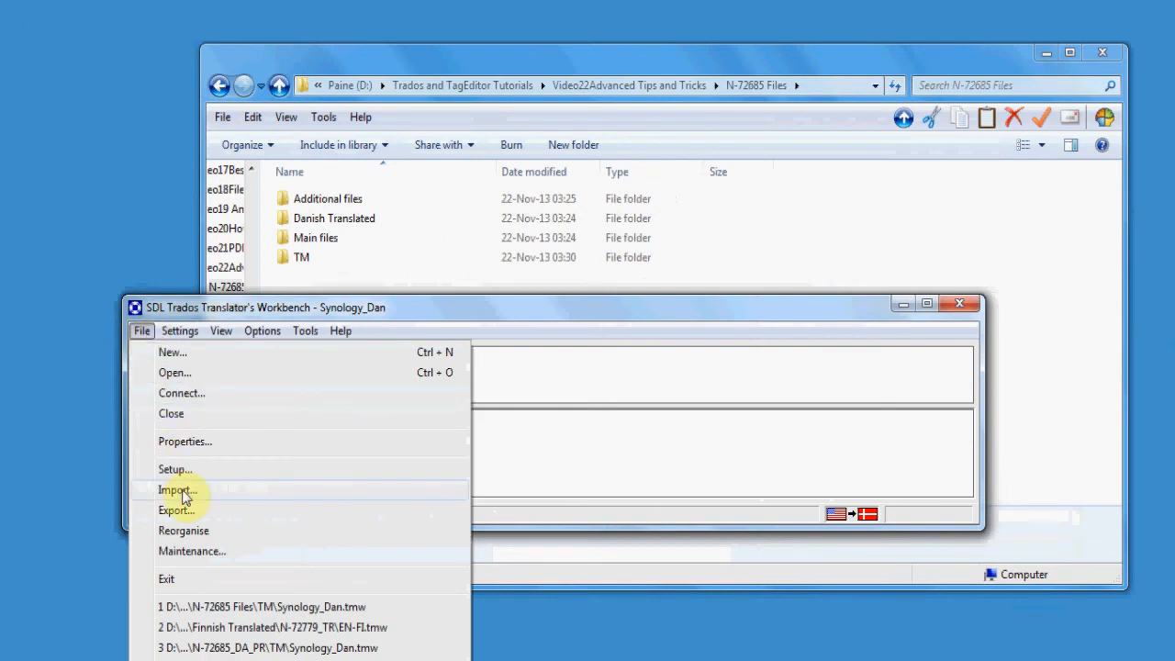
{"action": "left_click", "coordinate": [176, 488]}
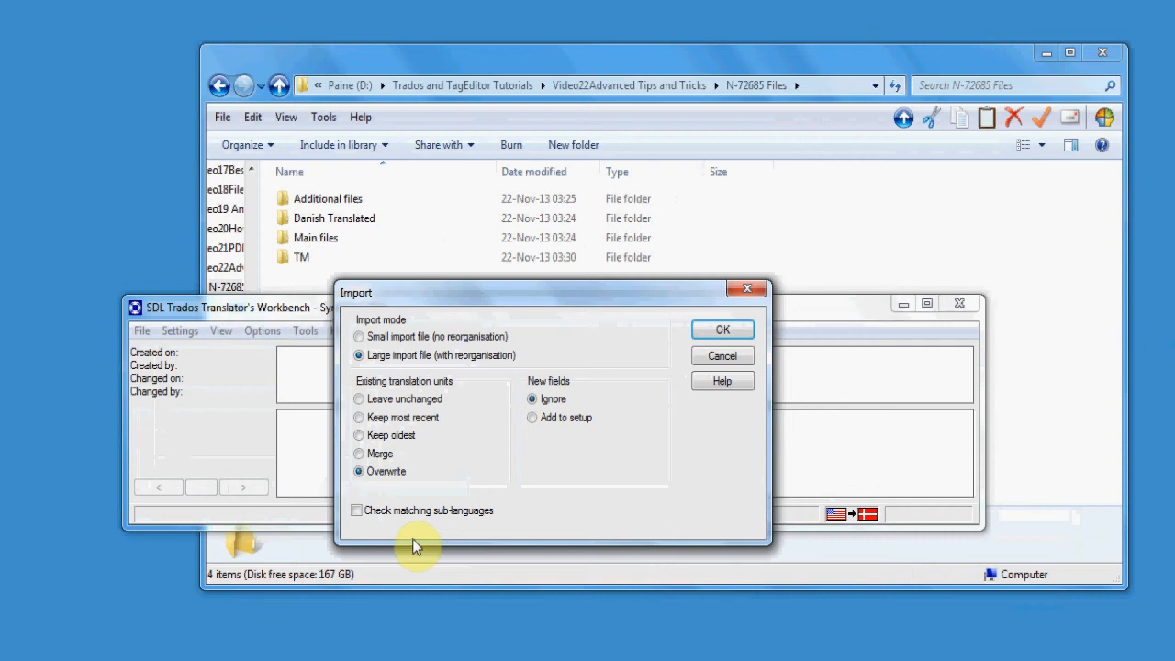
{"action": "mouse_move", "coordinate": [741, 470]}
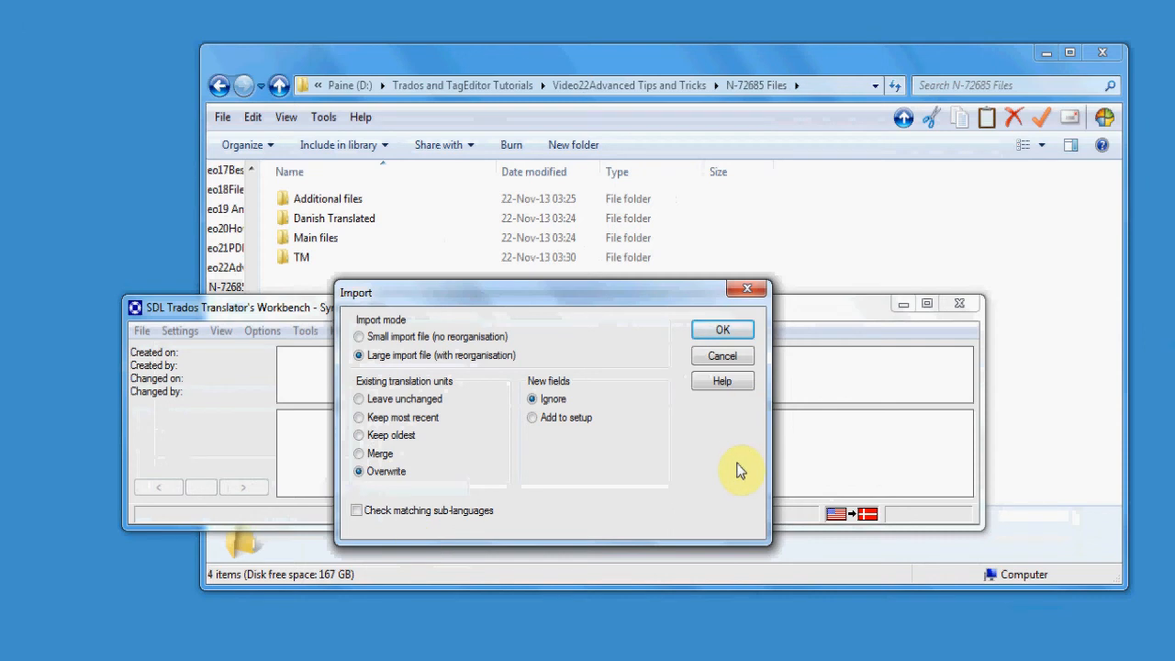
{"action": "left_click", "coordinate": [721, 328]}
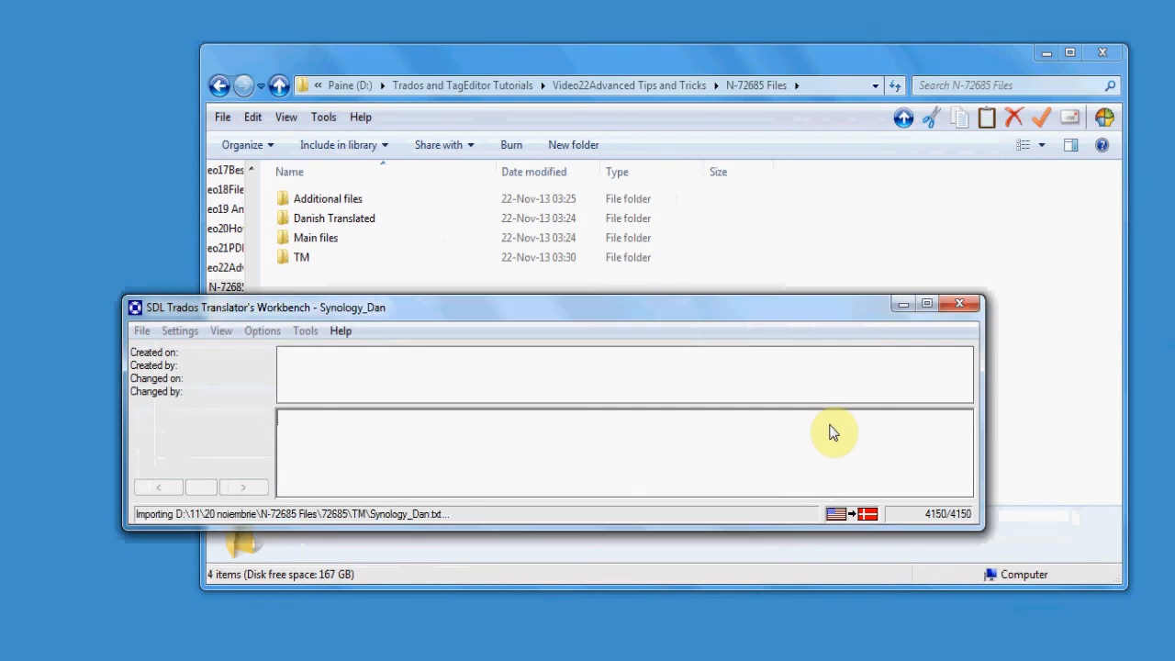
{"action": "mouse_move", "coordinate": [927, 518]}
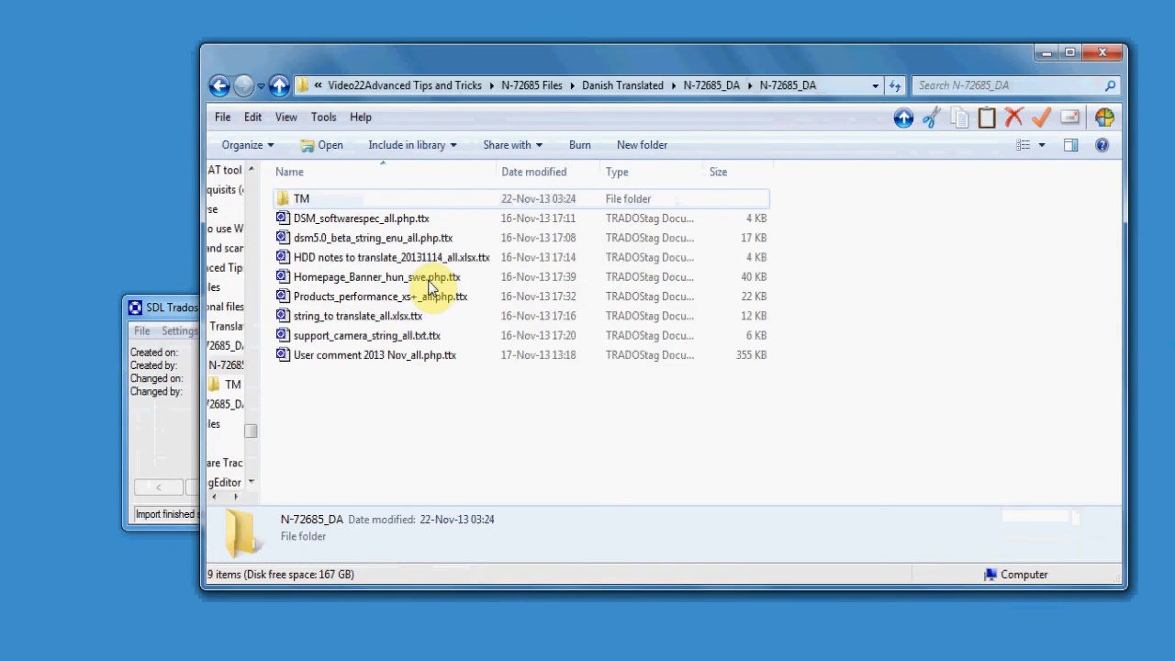
- Load DSM_softwarespec_all.php.ttx and get the exact match Bemærk: for its first unit Note:
{"action": "double_click", "coordinate": [360, 216]}
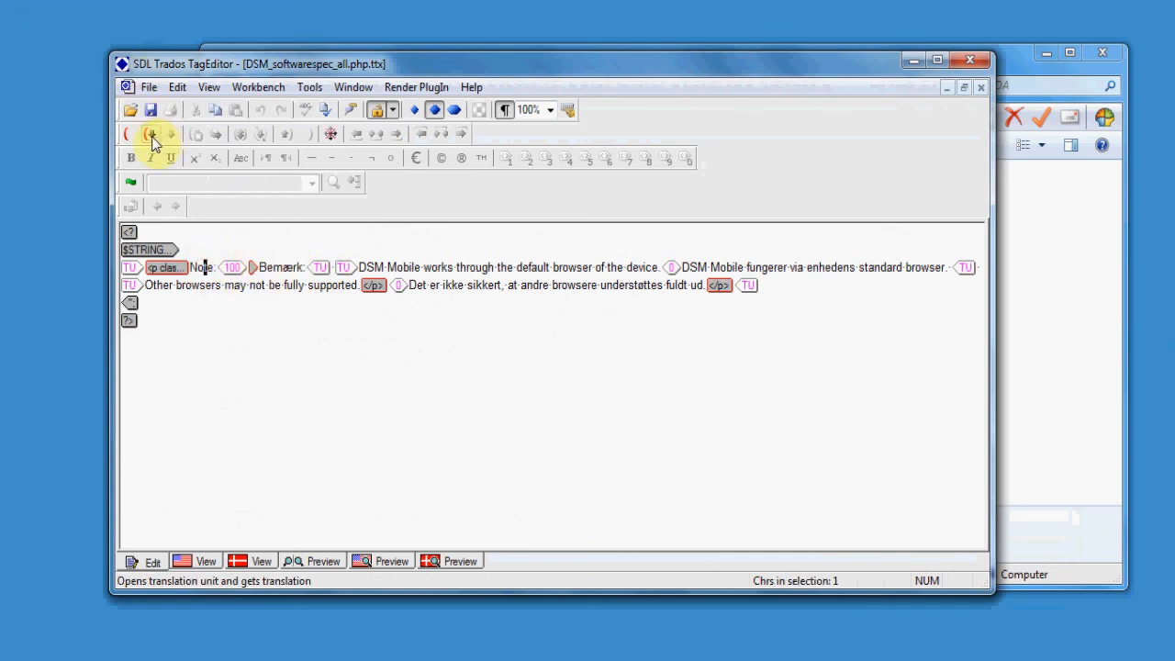
{"action": "left_click", "coordinate": [151, 134]}
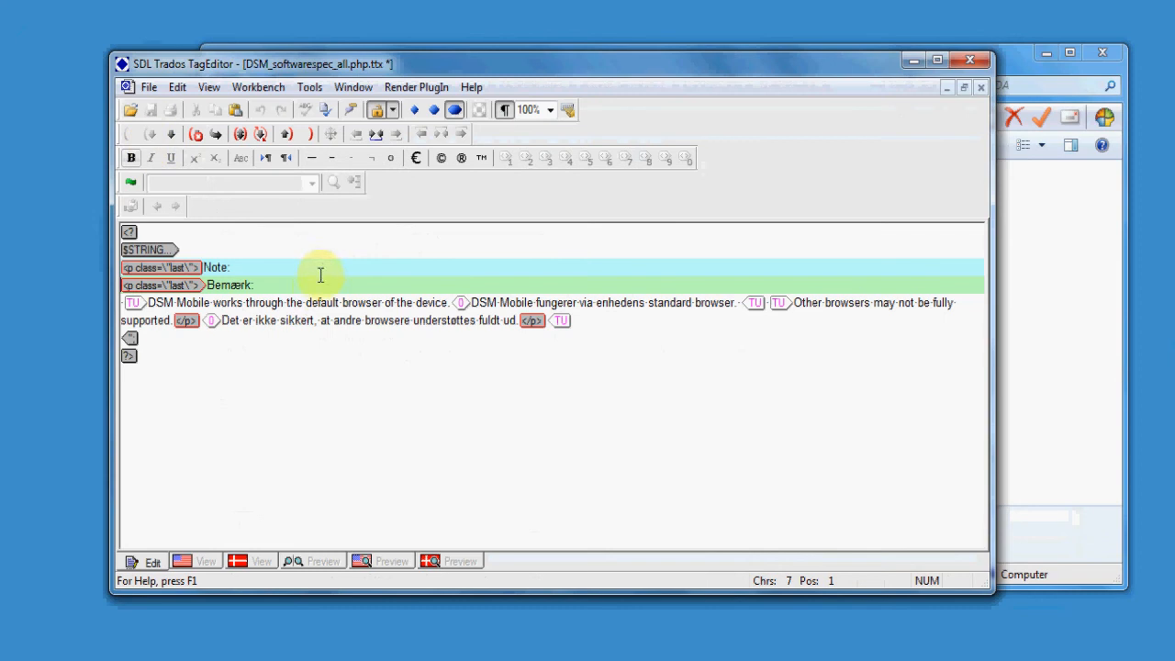
{"action": "left_click", "coordinate": [316, 303]}
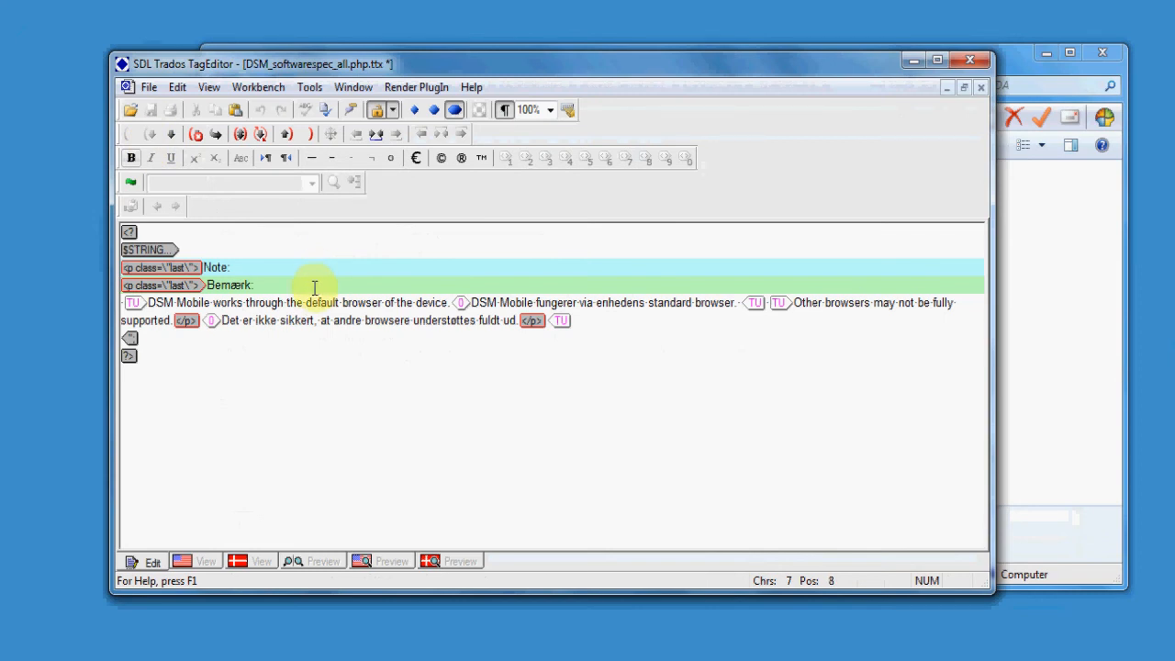
{"action": "double_click", "coordinate": [231, 285]}
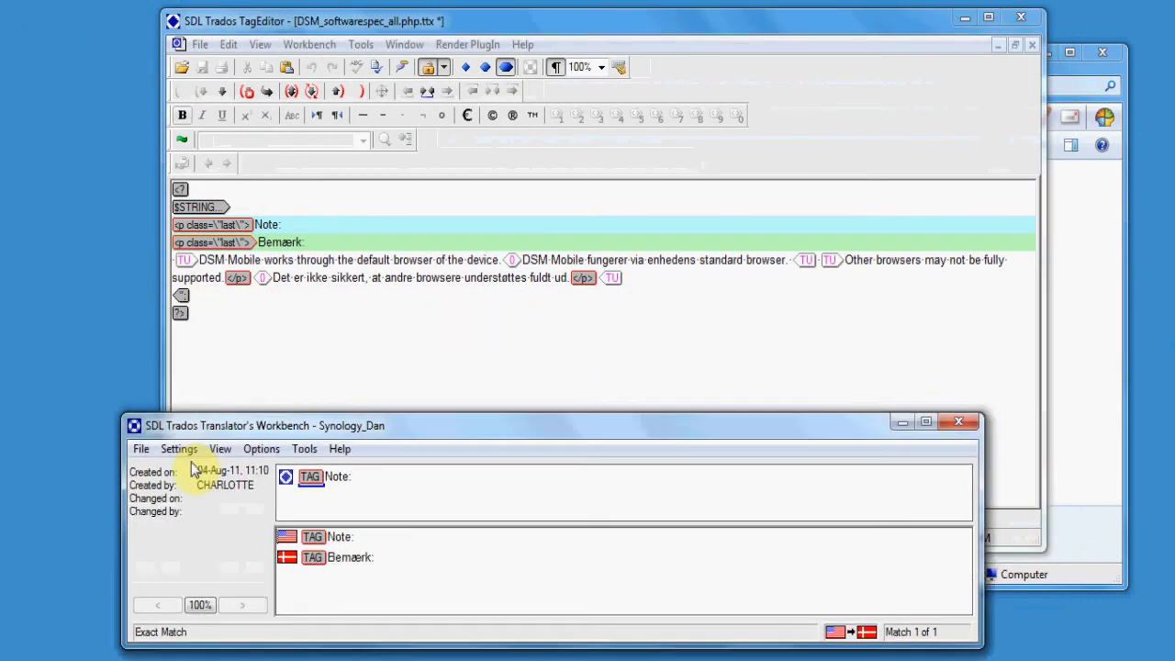
- Move the Workbench window lower to make room for proofreading dsm5.0_beta_string_enu_all.php.ttx
{"action": "left_click_drag", "start_coordinate": [264, 426], "coordinate": [297, 472]}
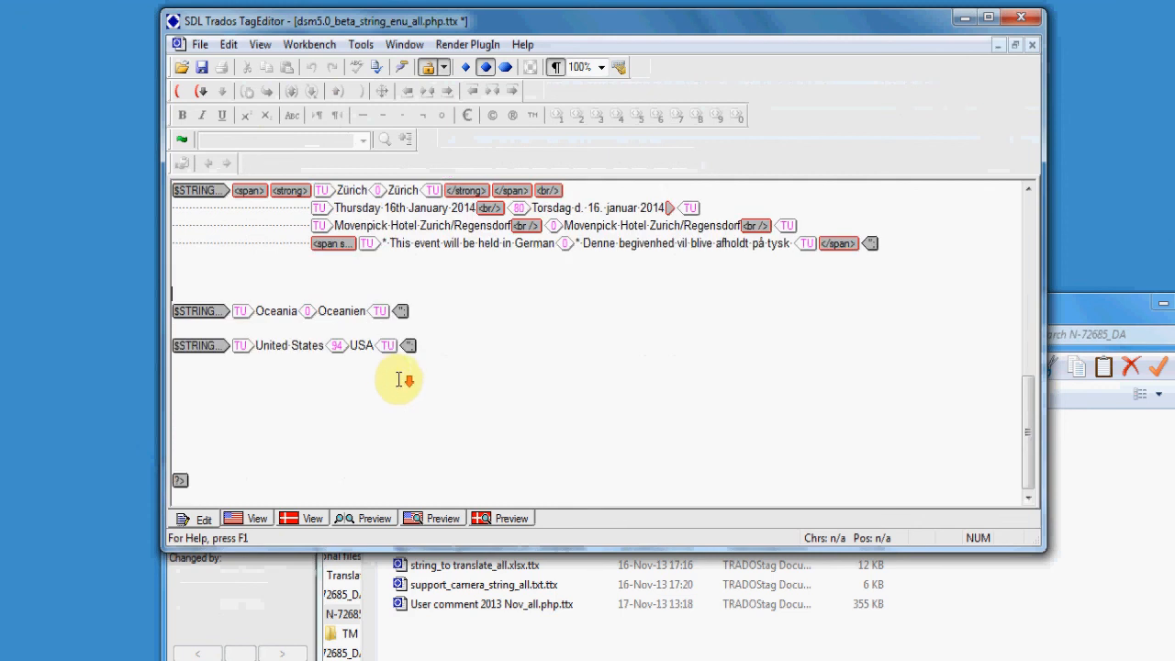
{"action": "mouse_move", "coordinate": [389, 377]}
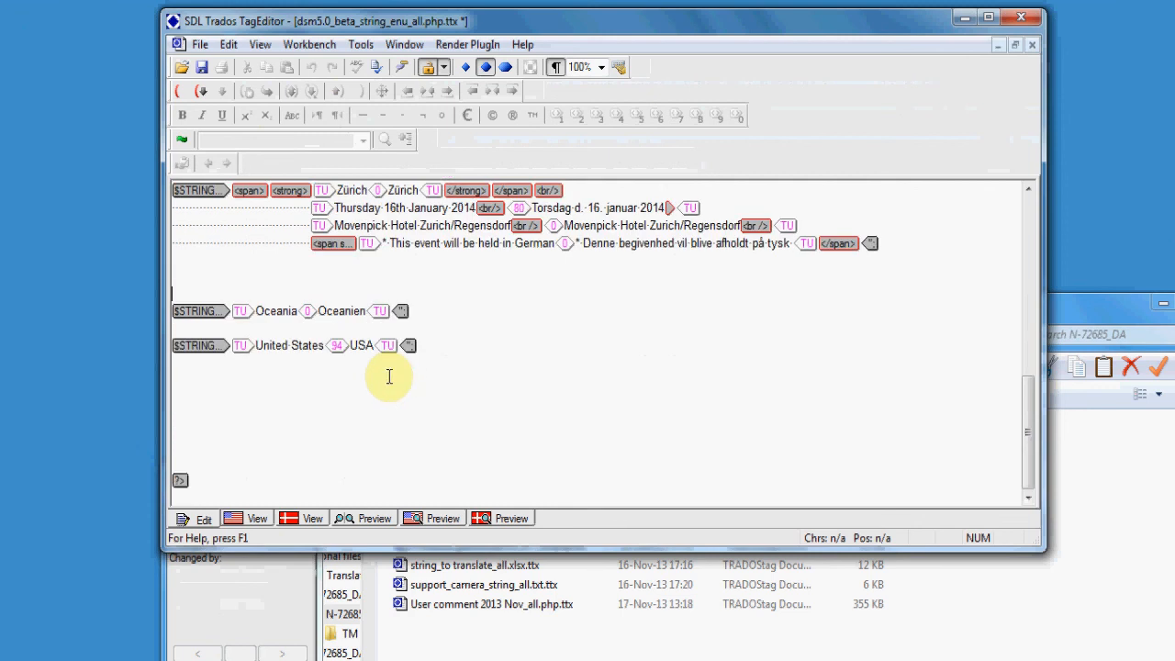
{"action": "mouse_move", "coordinate": [202, 92]}
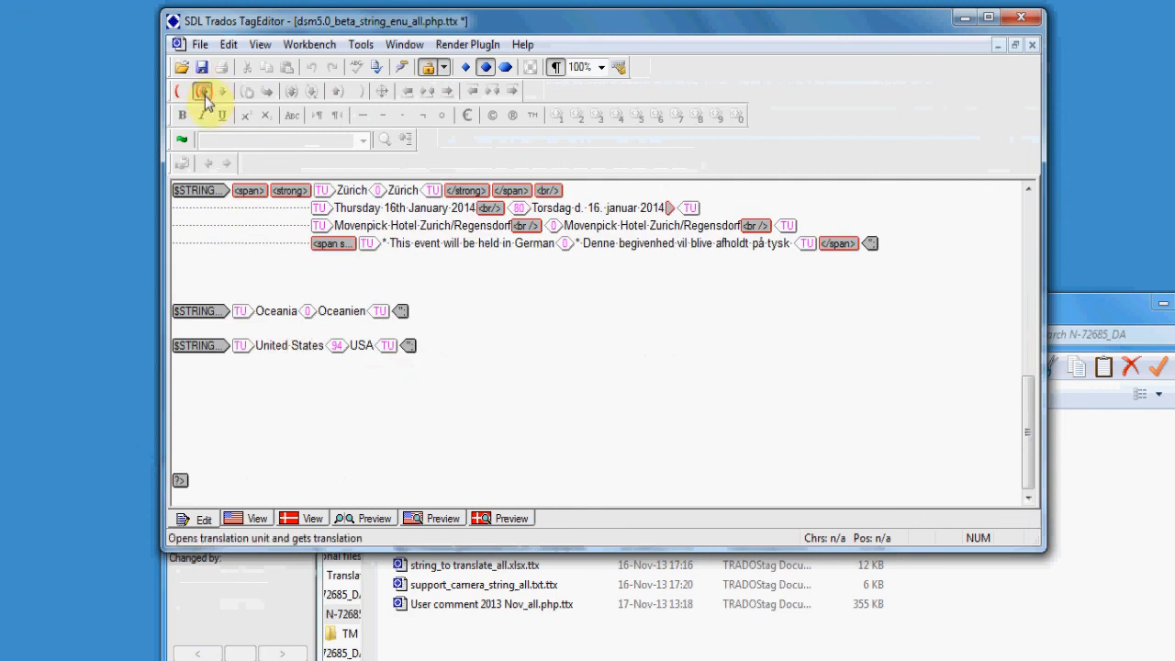
{"action": "left_click", "coordinate": [202, 92]}
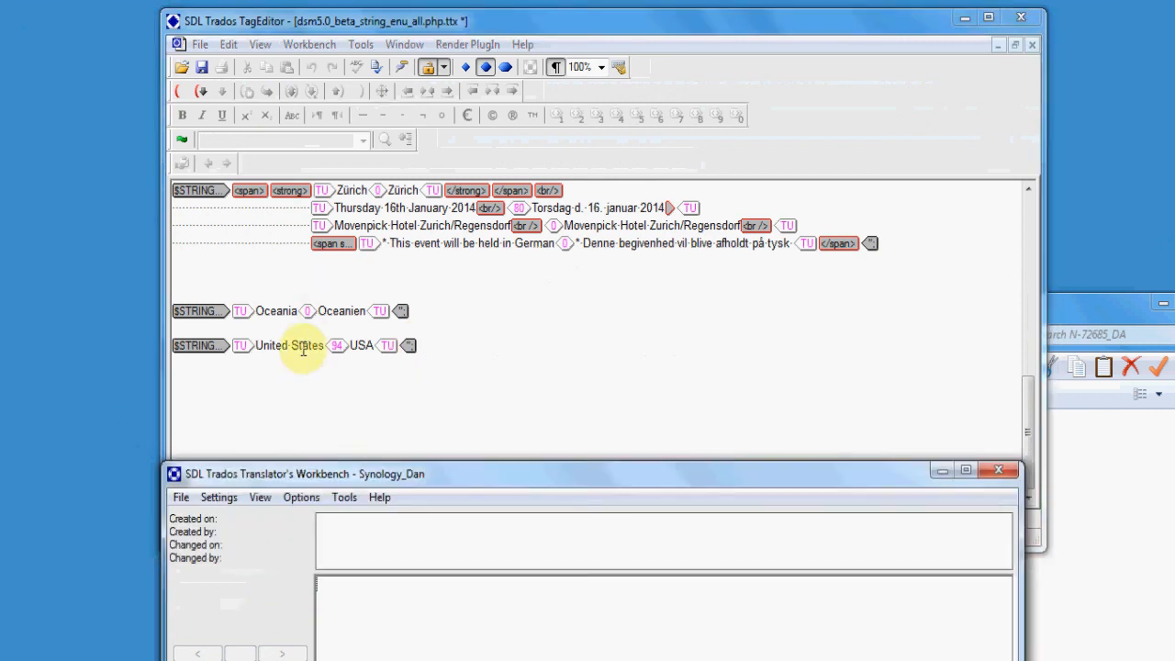
{"action": "left_click", "coordinate": [292, 345]}
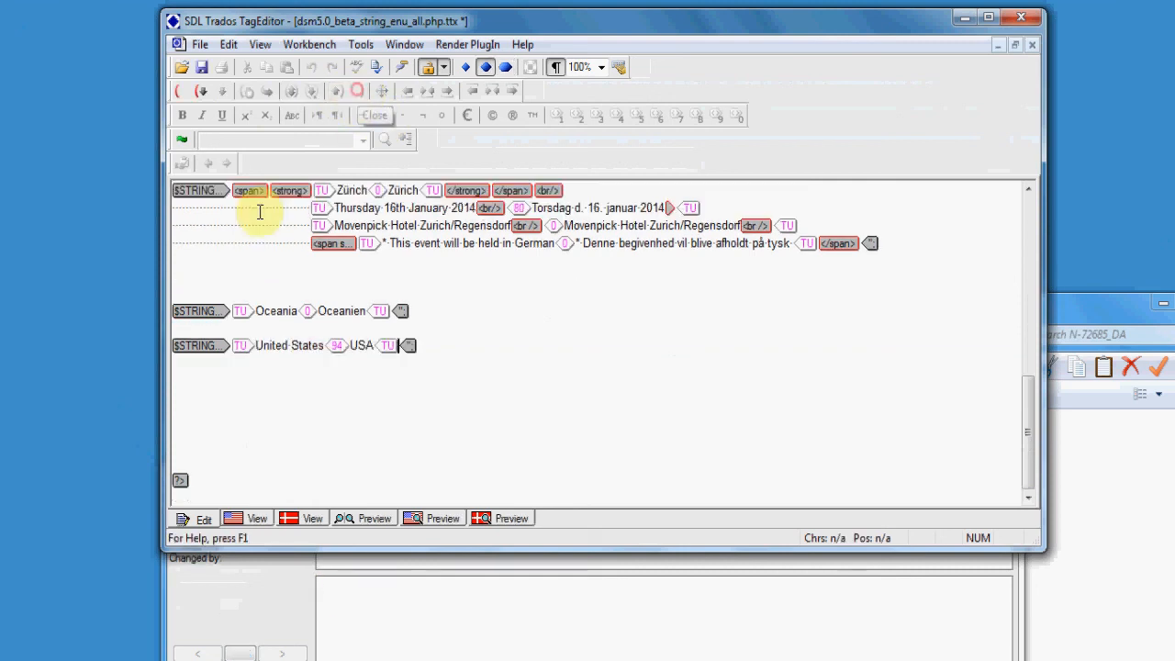
{"action": "mouse_move", "coordinate": [474, 419]}
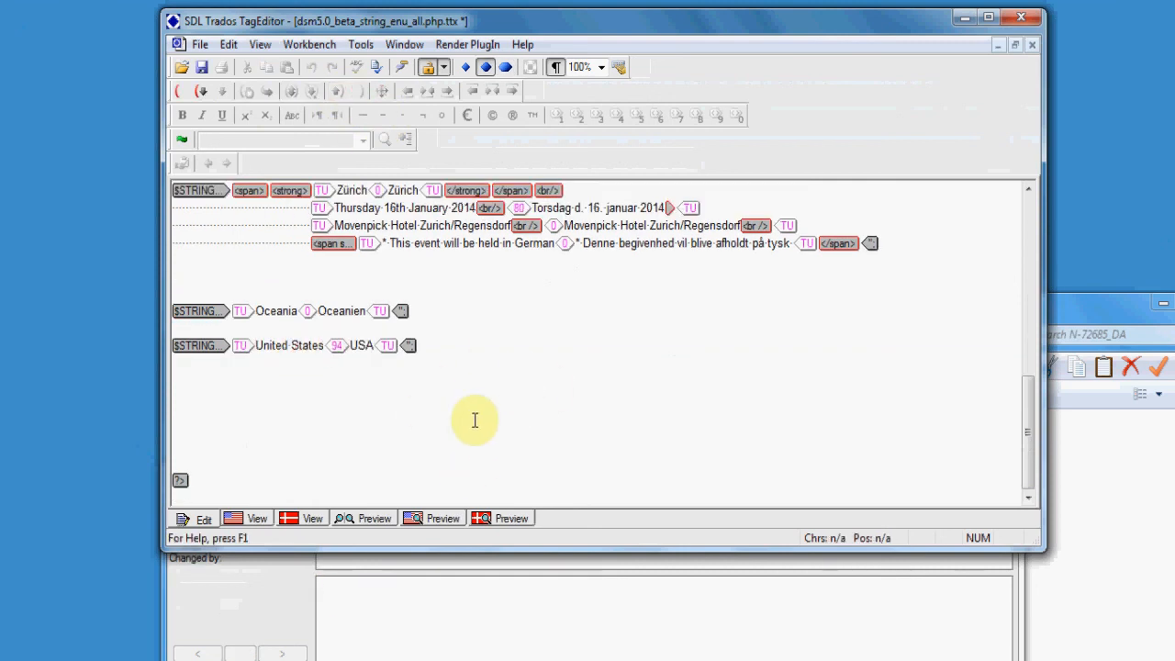